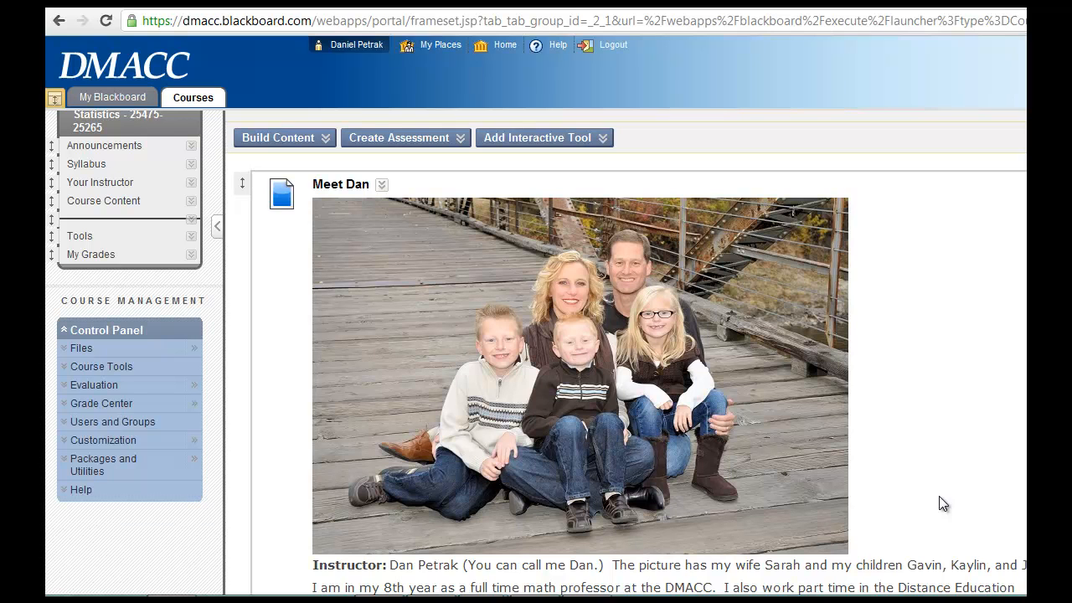
{"action": "mouse_move", "coordinate": [506, 415]}
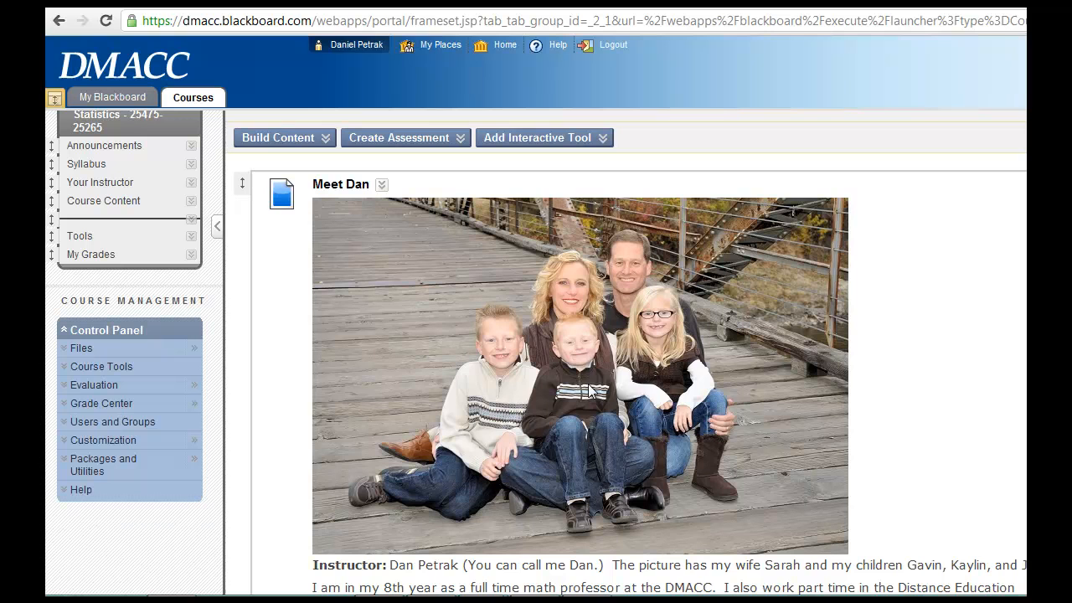
{"action": "mouse_move", "coordinate": [949, 419]}
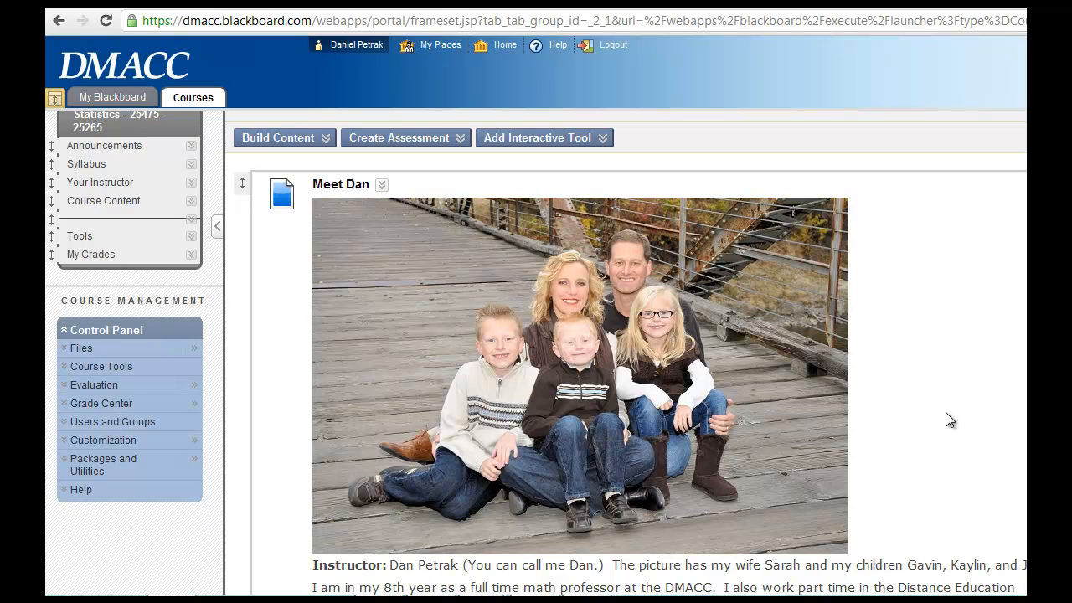
{"action": "mouse_move", "coordinate": [899, 388]}
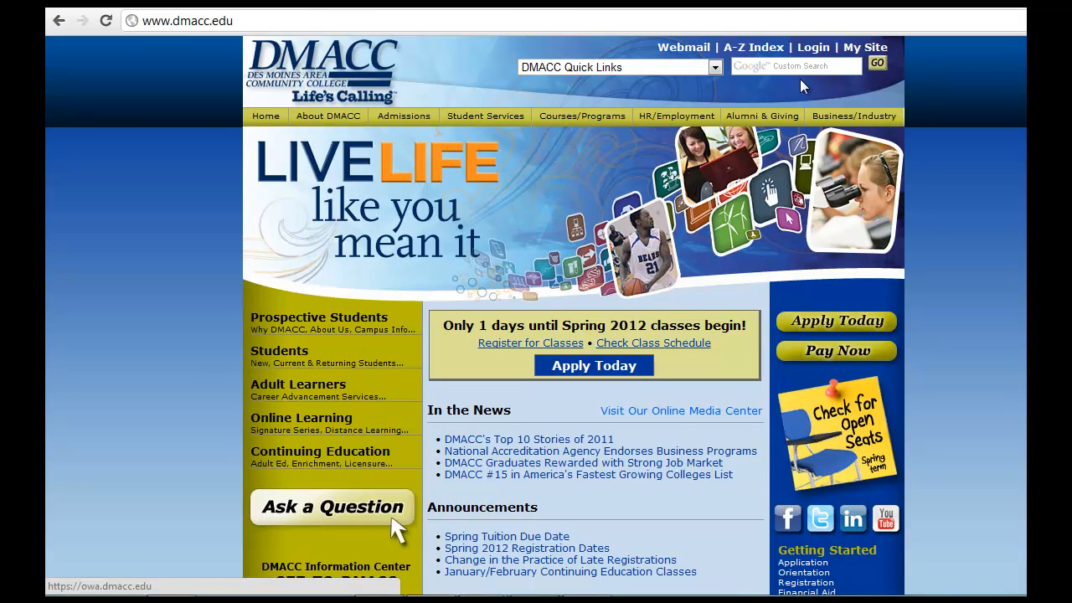
{"action": "mouse_move", "coordinate": [684, 47]}
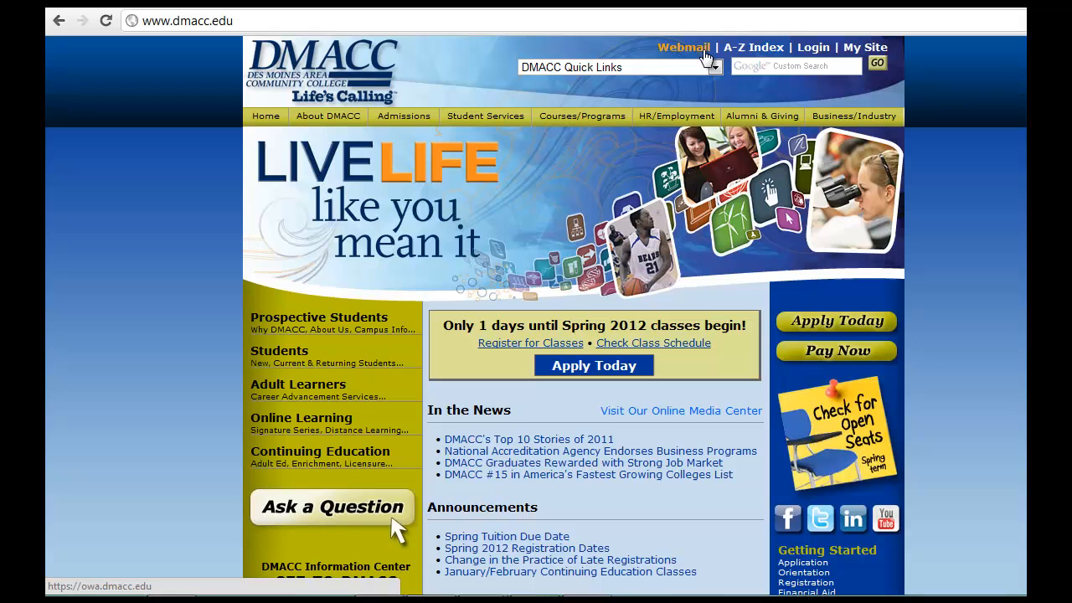
{"action": "mouse_move", "coordinate": [689, 57]}
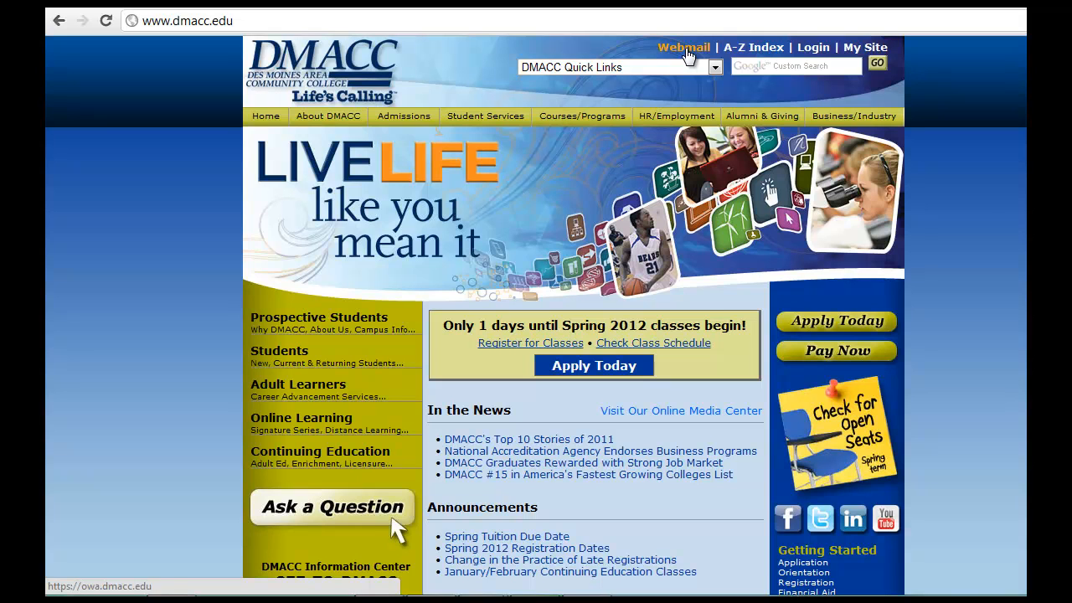
{"action": "mouse_move", "coordinate": [814, 46]}
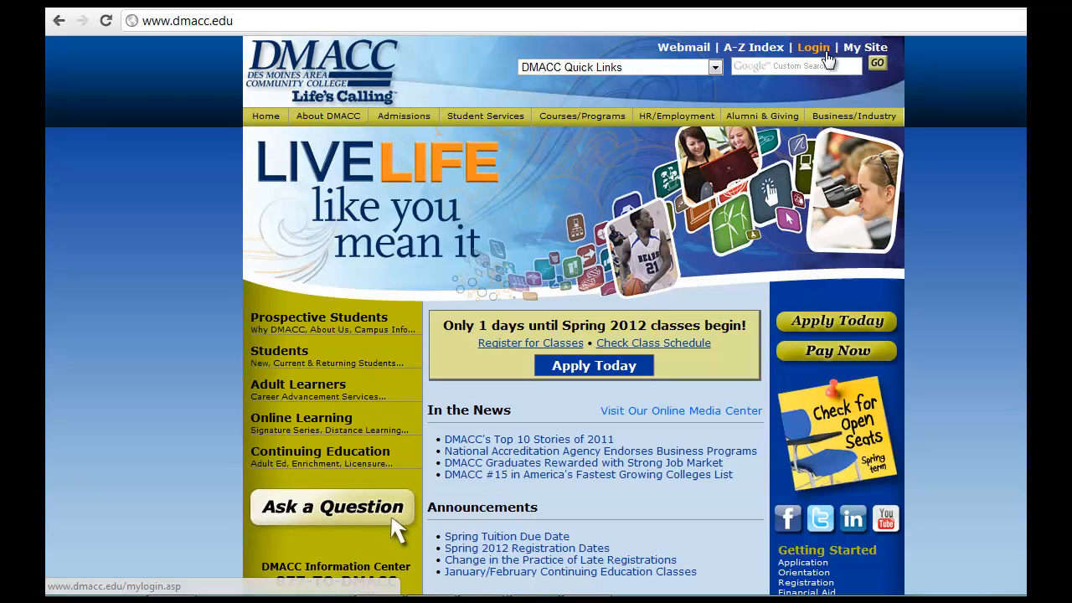
- Follow the DMACC login route through My Online Learning into the signed-in Blackboard home
{"action": "left_click", "coordinate": [814, 47]}
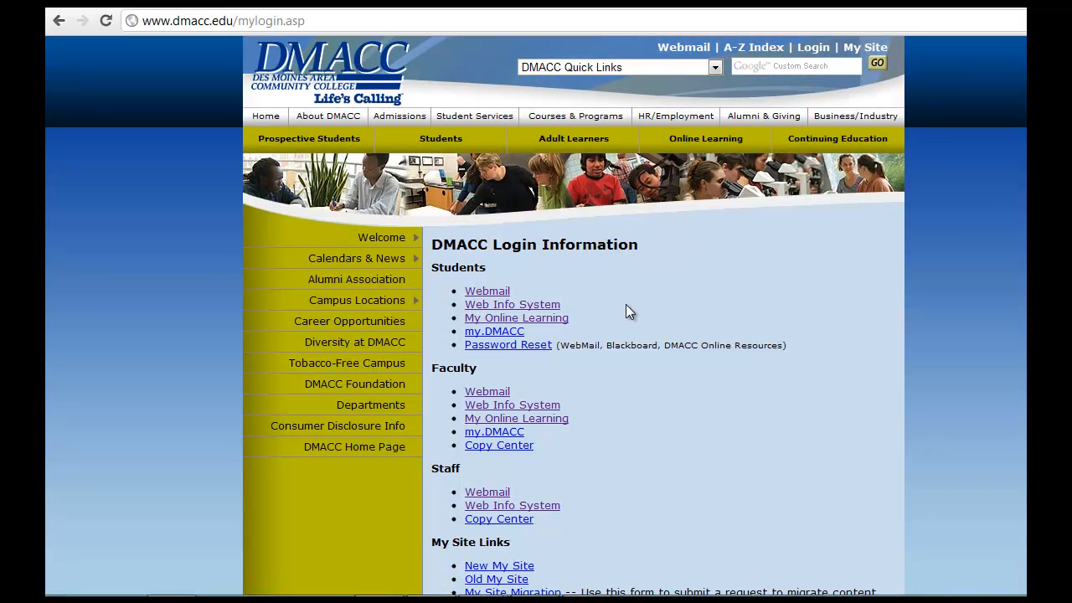
{"action": "left_click", "coordinate": [516, 319]}
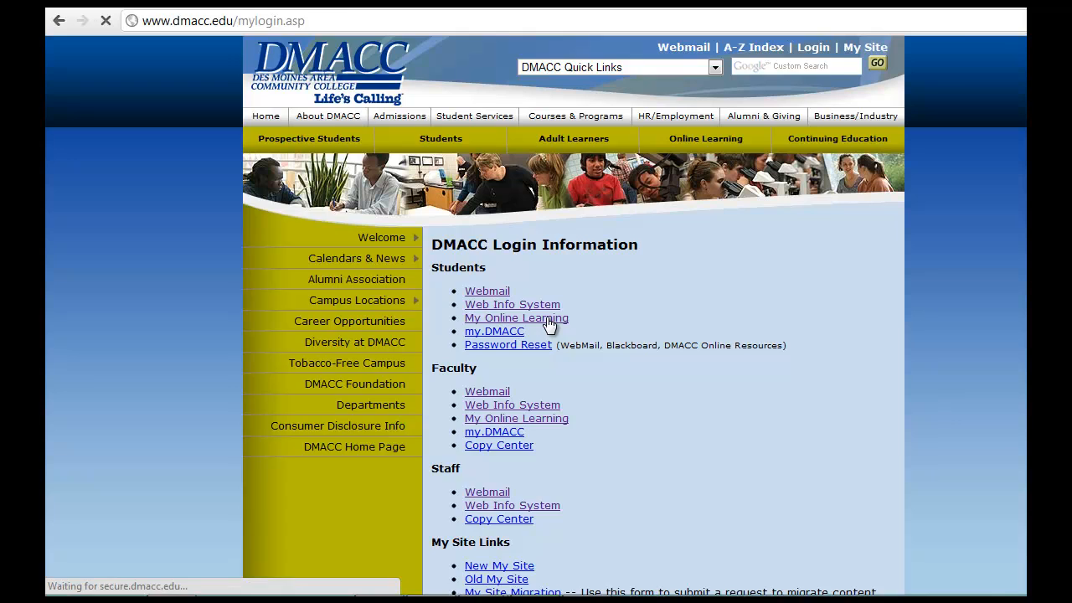
{"action": "left_click", "coordinate": [516, 319]}
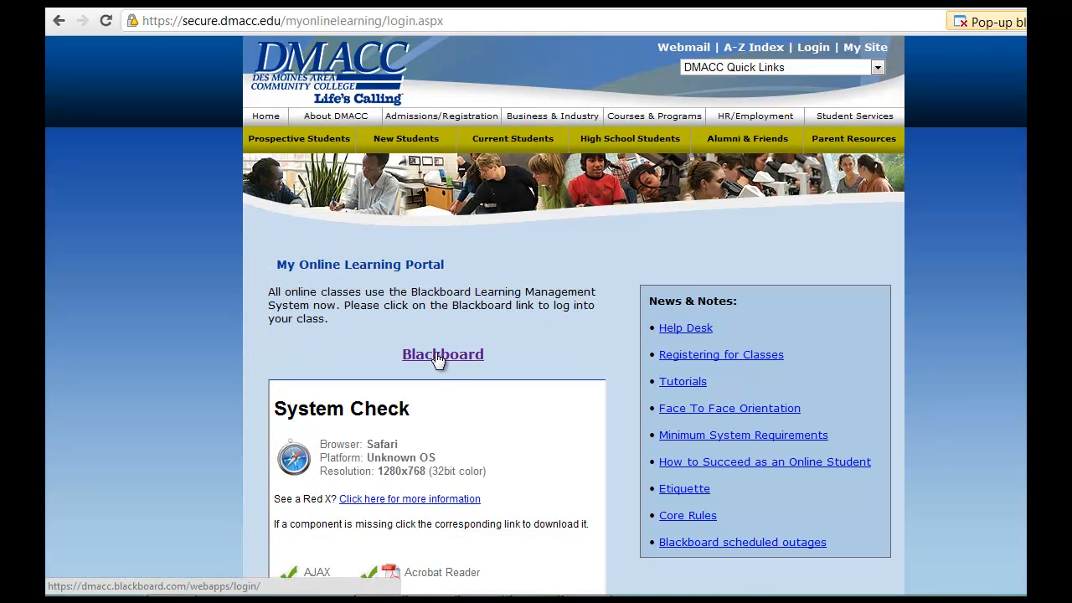
{"action": "left_click", "coordinate": [442, 355]}
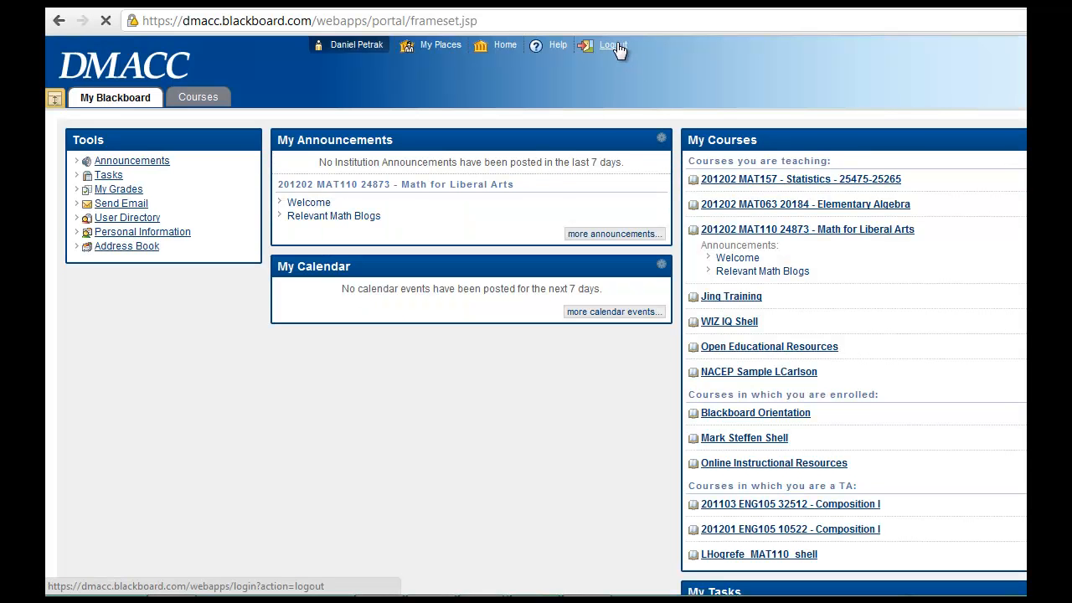
{"action": "left_click", "coordinate": [609, 45]}
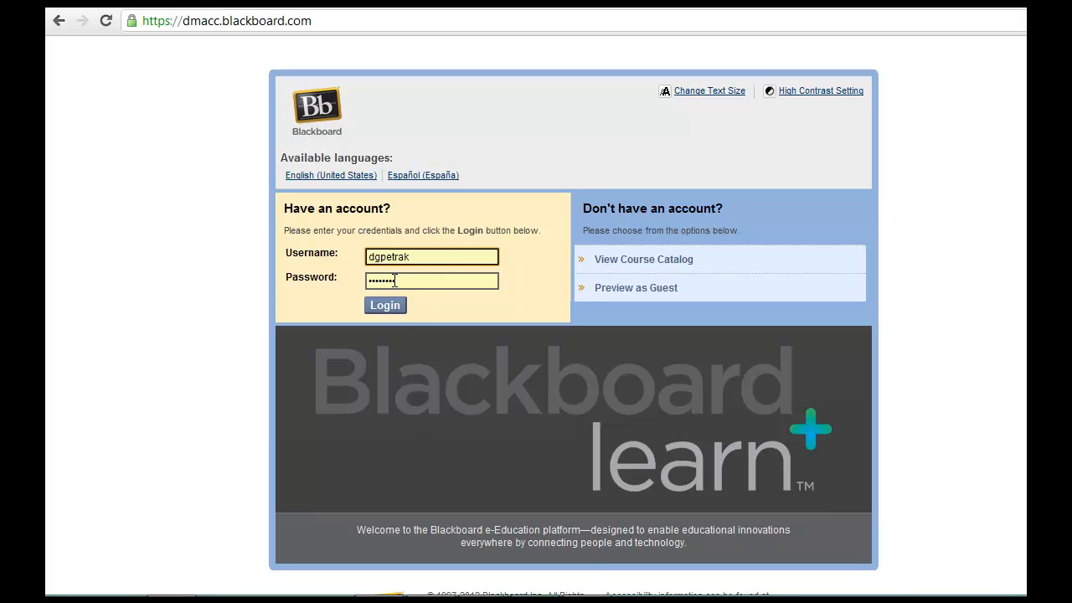
{"action": "left_click", "coordinate": [385, 305]}
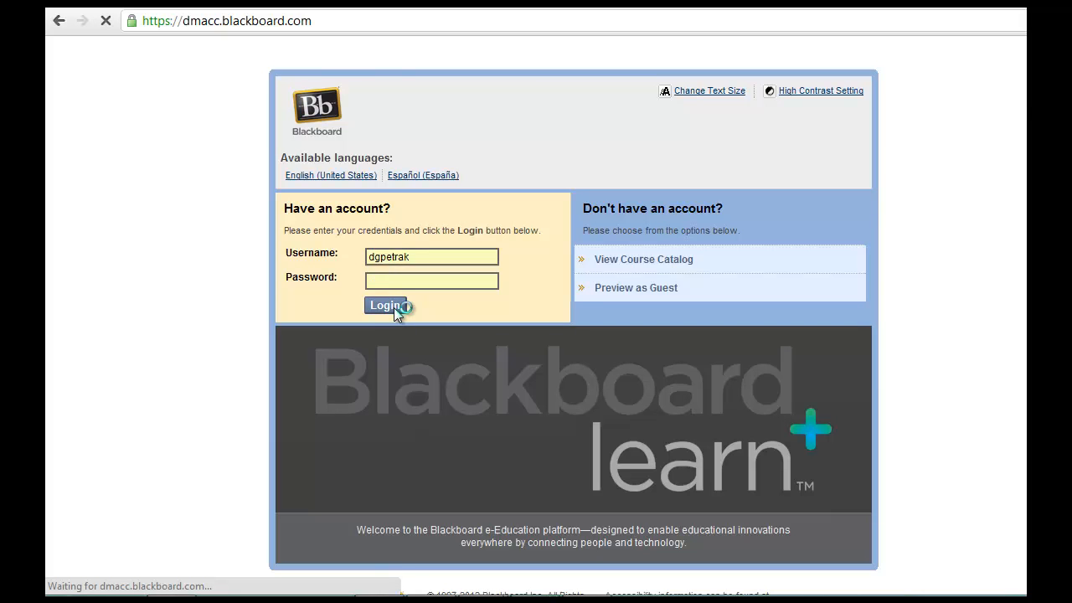
{"action": "left_click", "coordinate": [385, 305]}
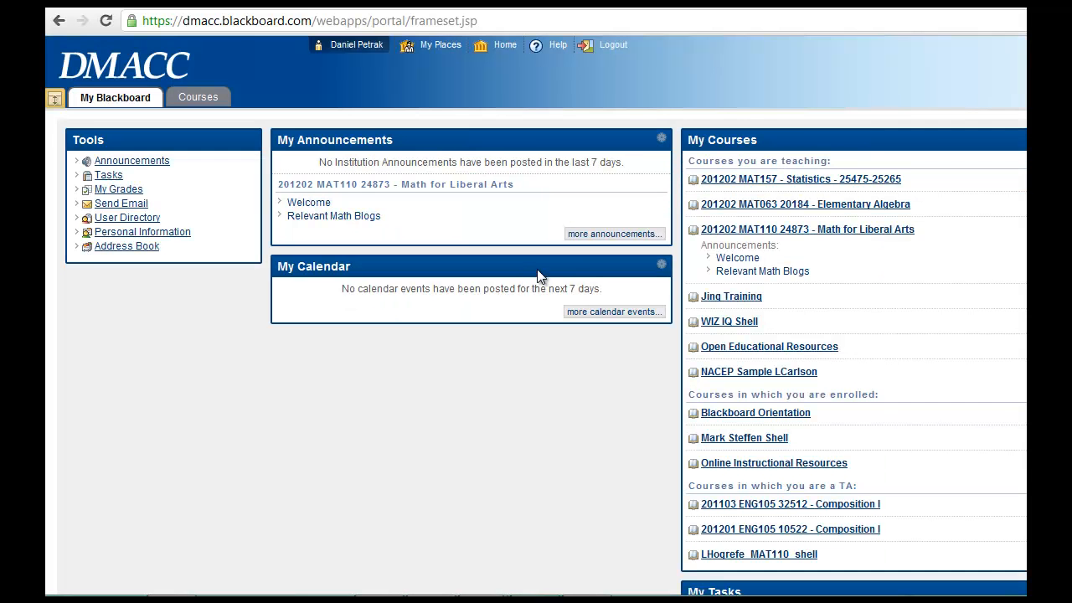
{"action": "mouse_move", "coordinate": [831, 184]}
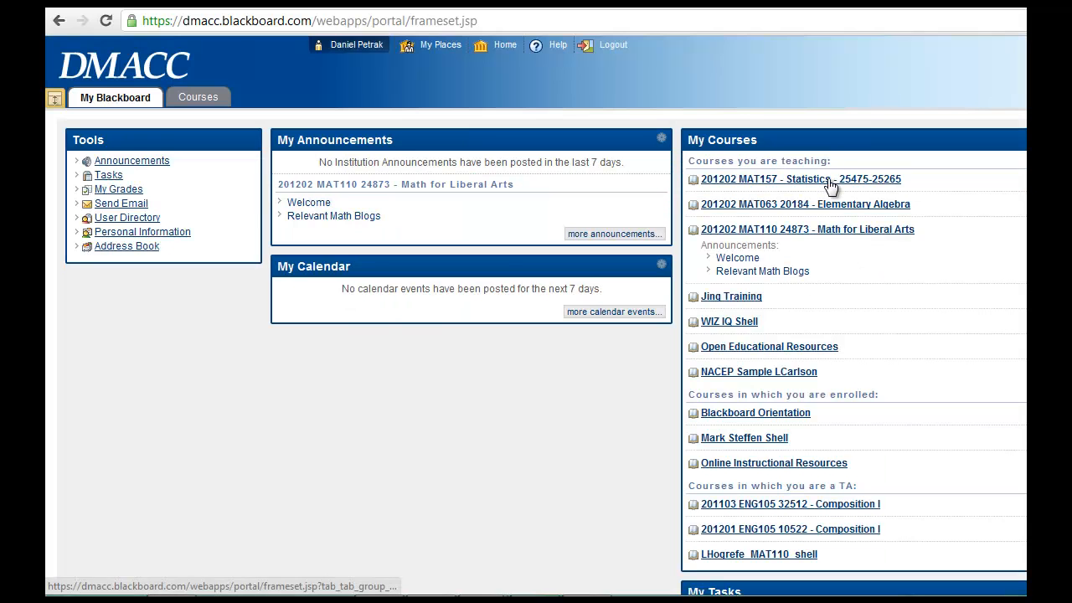
- Enter the MAT157 Statistics course, show Course Content and read the Start Here lesson outline
{"action": "left_click", "coordinate": [800, 180]}
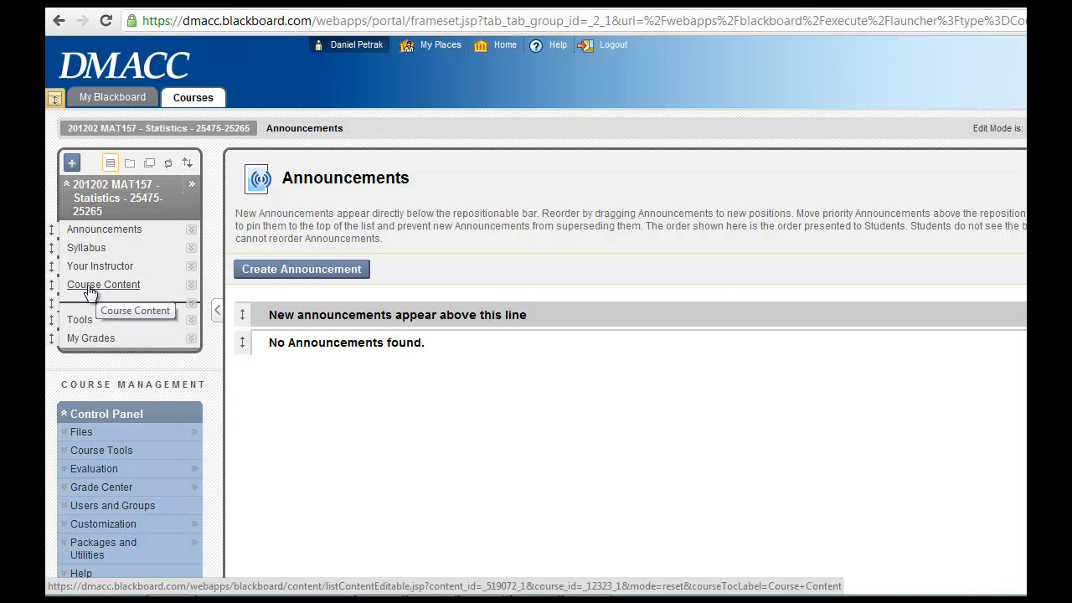
{"action": "left_click", "coordinate": [104, 285]}
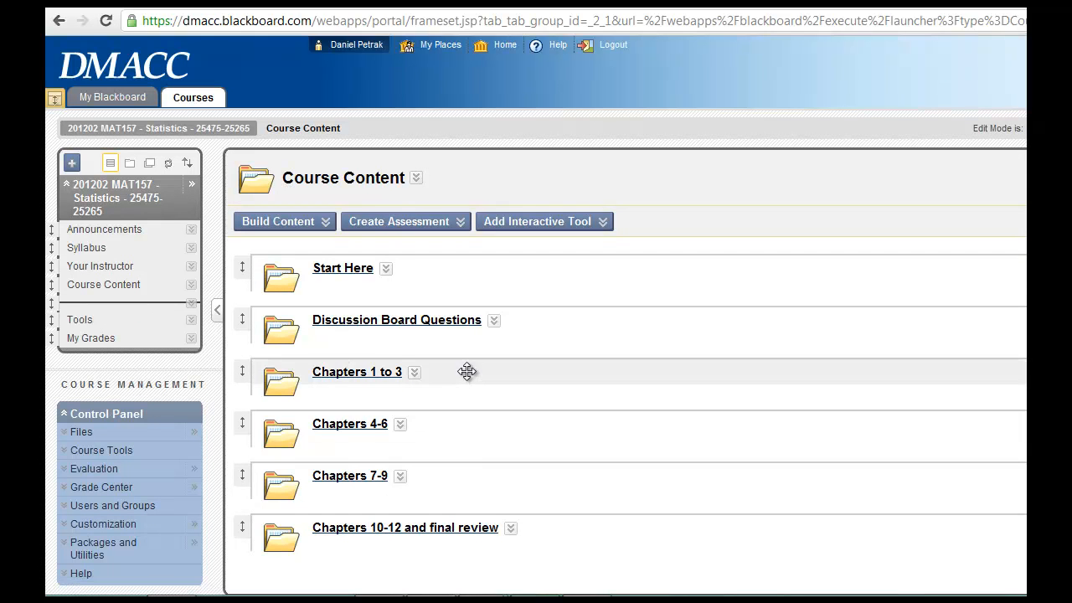
{"action": "mouse_move", "coordinate": [358, 275]}
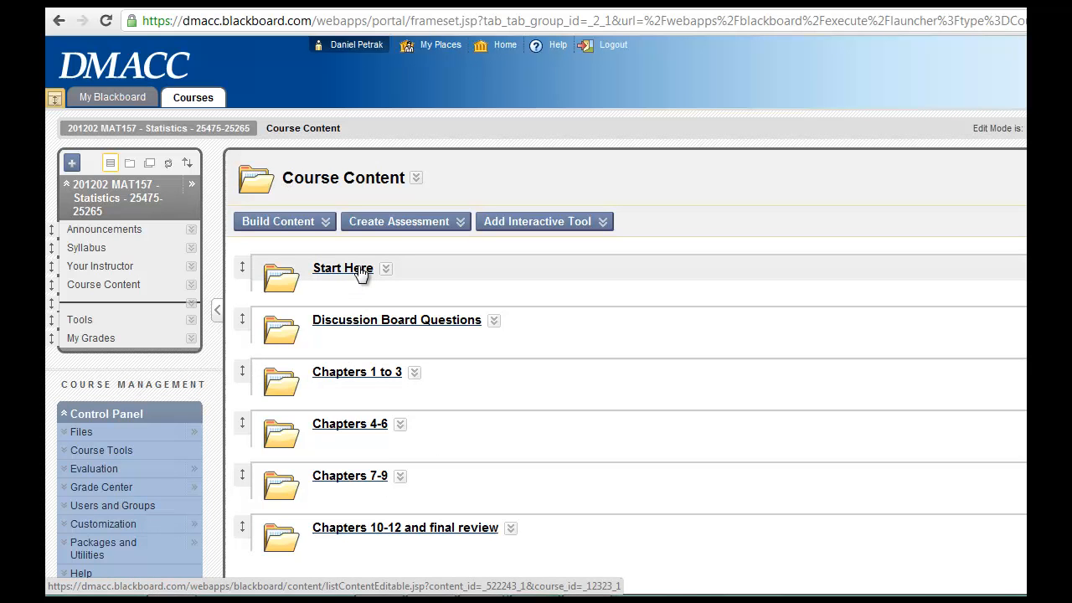
{"action": "left_click", "coordinate": [342, 268]}
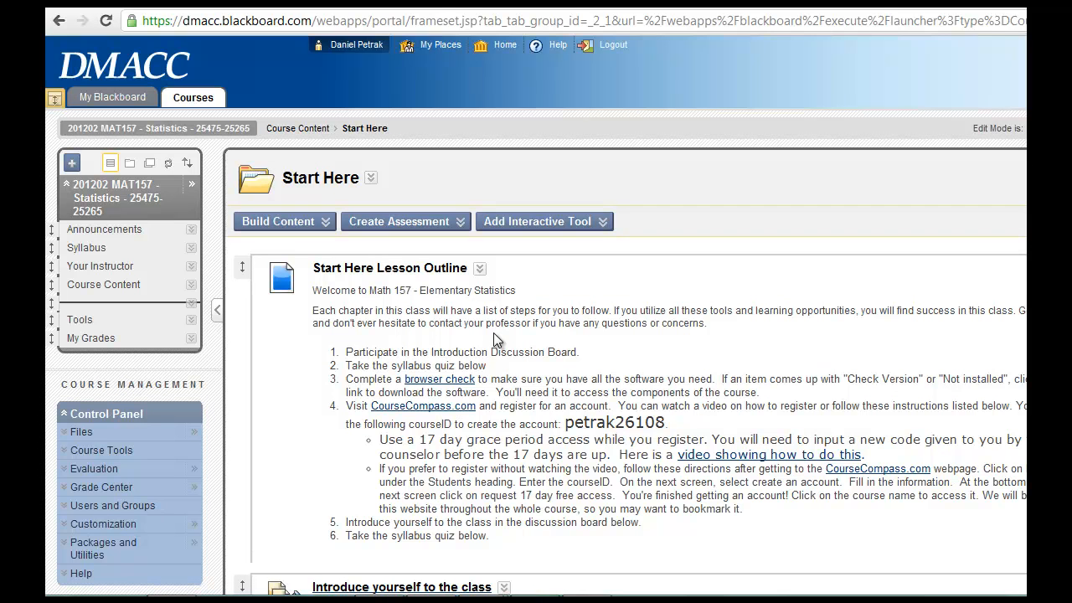
{"action": "mouse_move", "coordinate": [511, 336]}
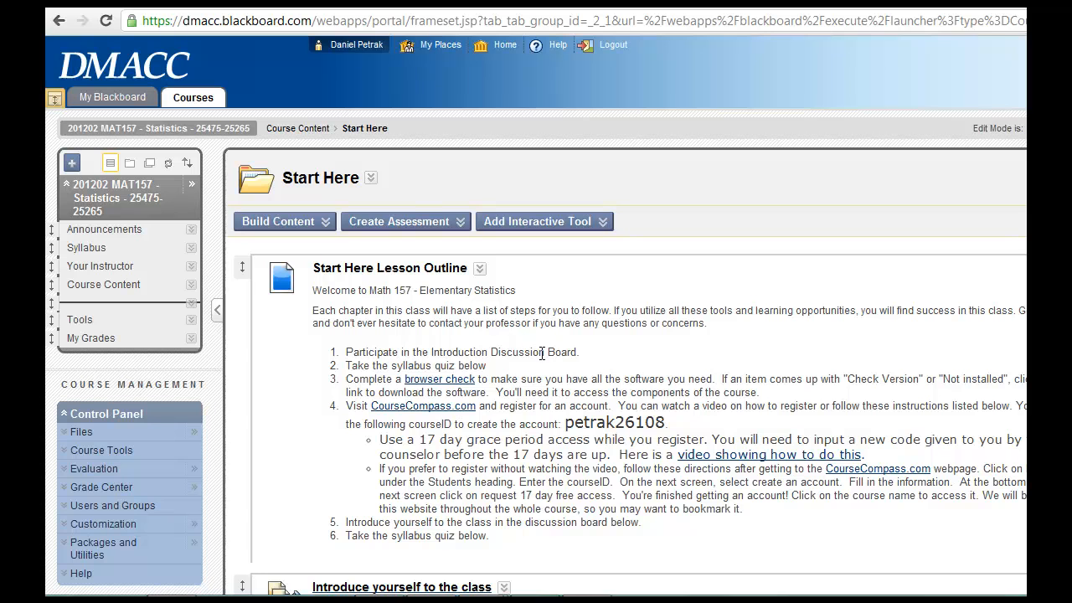
{"action": "mouse_move", "coordinate": [549, 352]}
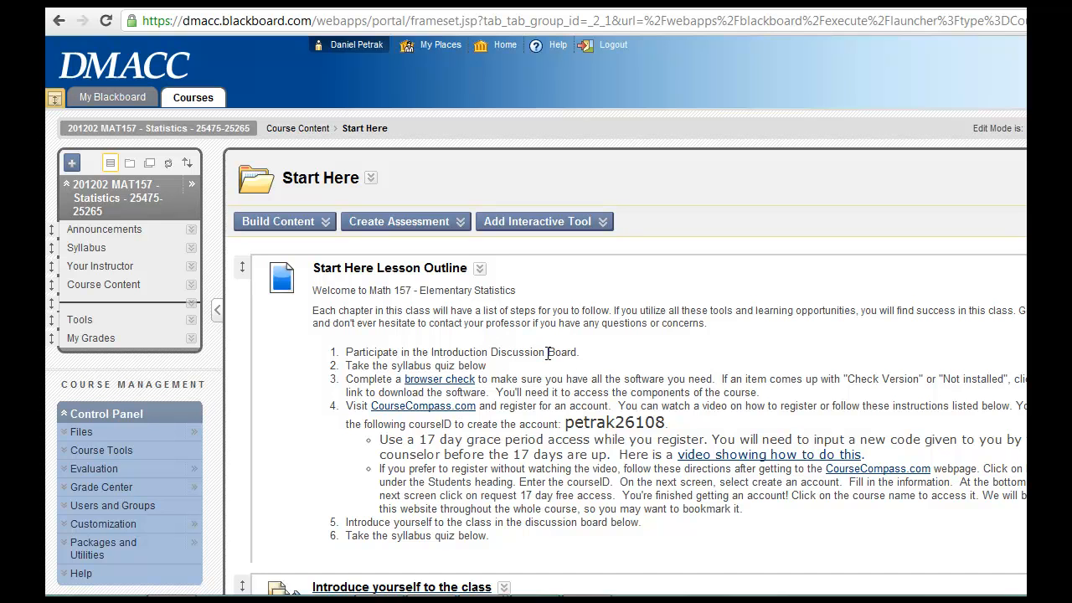
{"action": "mouse_move", "coordinate": [665, 483]}
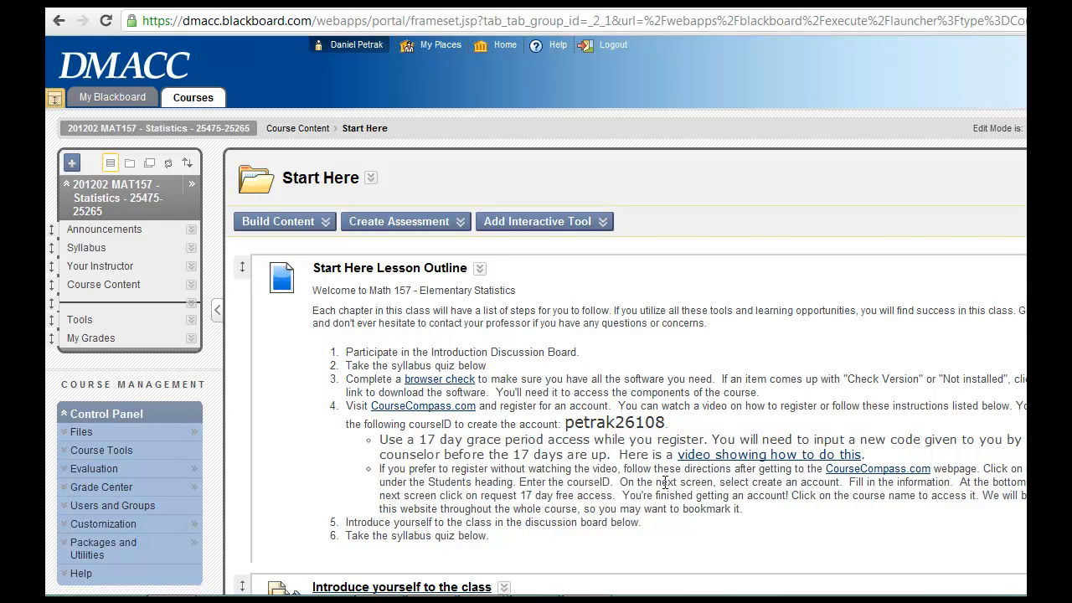
{"action": "scroll", "scroll_direction": "down", "scroll_amount": 3}
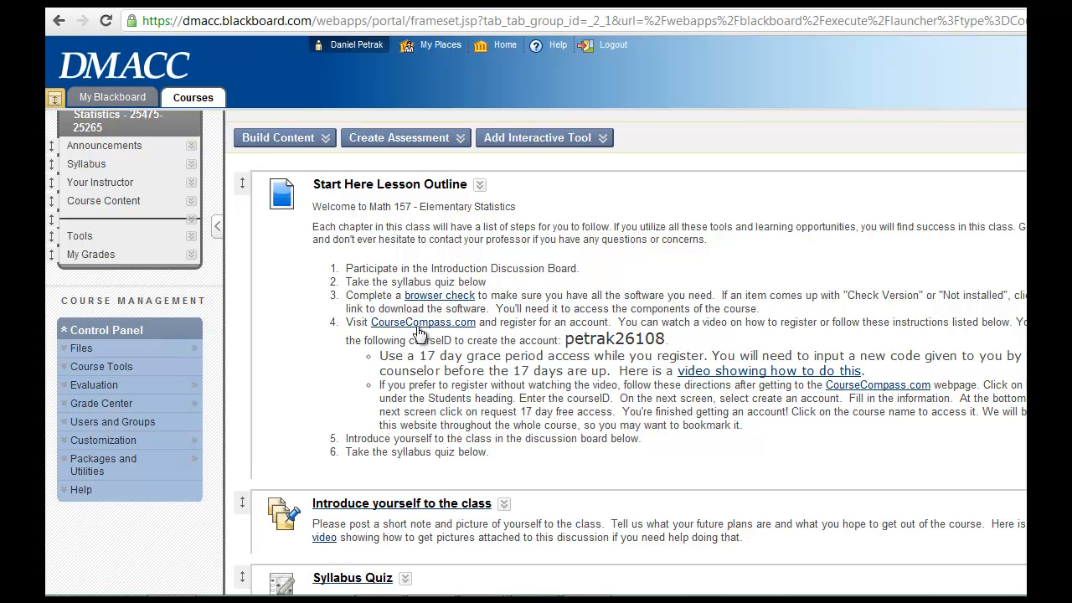
- Visit the CourseCompass.com registration site and go to the MyLab and Mastering home page
{"action": "right_click", "coordinate": [422, 332]}
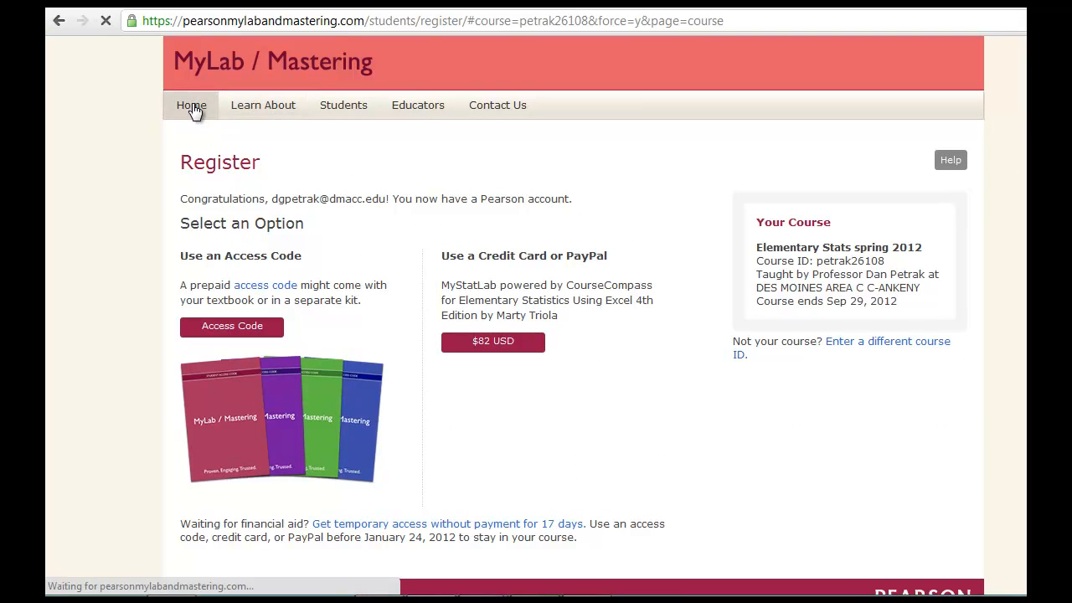
{"action": "left_click", "coordinate": [191, 104]}
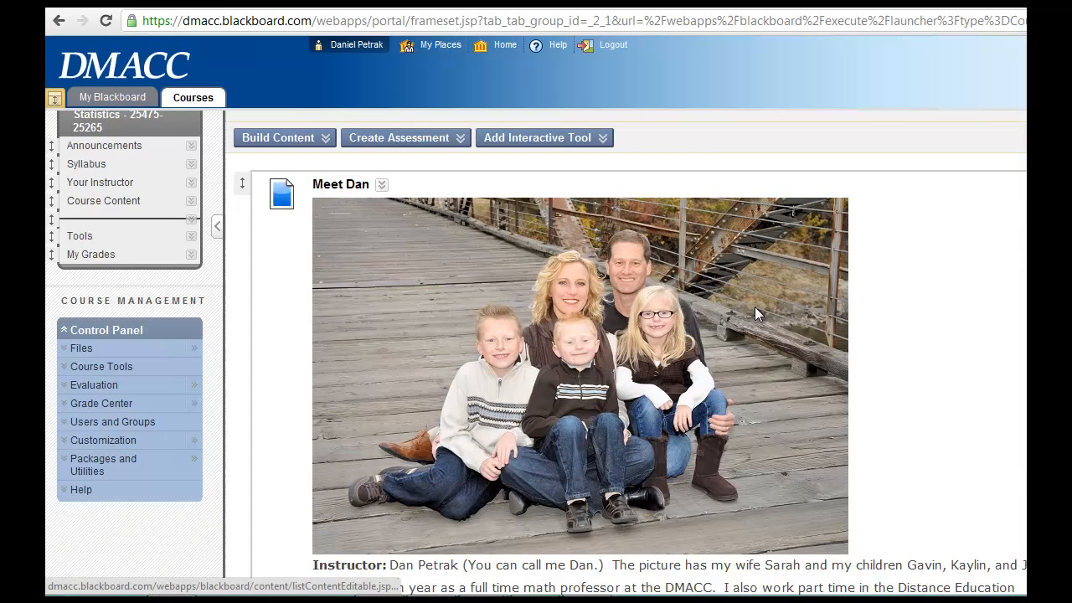
- Scroll down the Meet Dan page to the contact details and second family photo
{"action": "scroll", "scroll_direction": "down", "scroll_amount": 3}
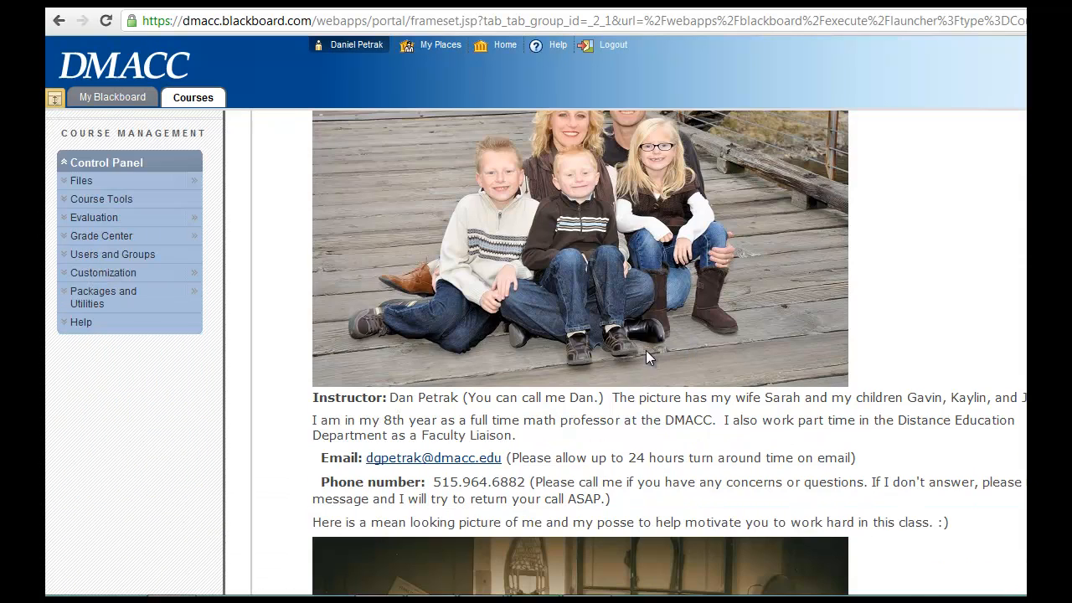
{"action": "scroll", "scroll_direction": "down", "scroll_amount": 3}
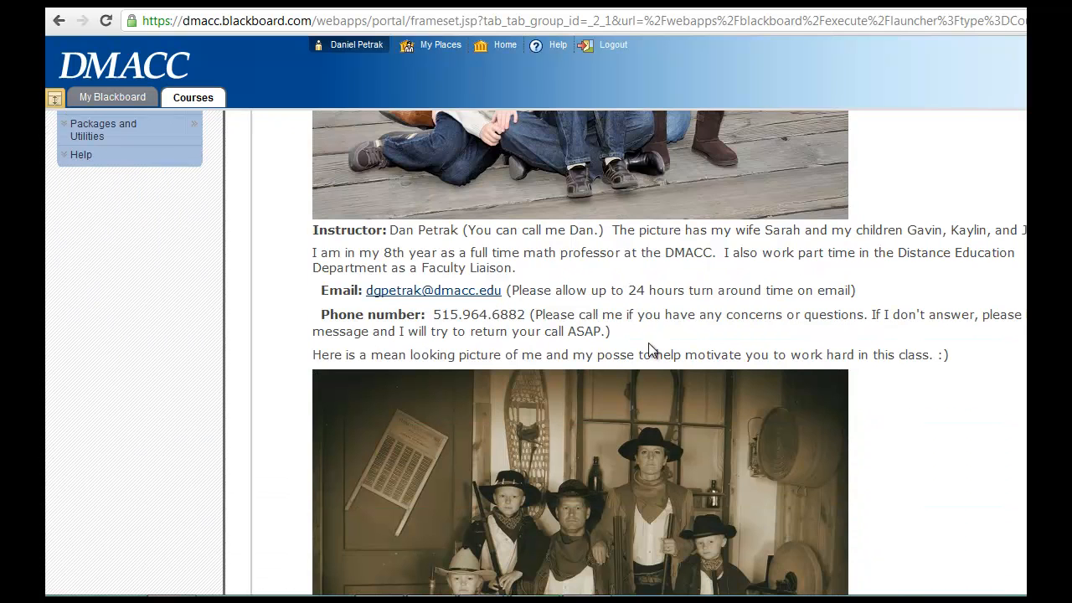
{"action": "scroll", "scroll_direction": "down", "scroll_amount": 3}
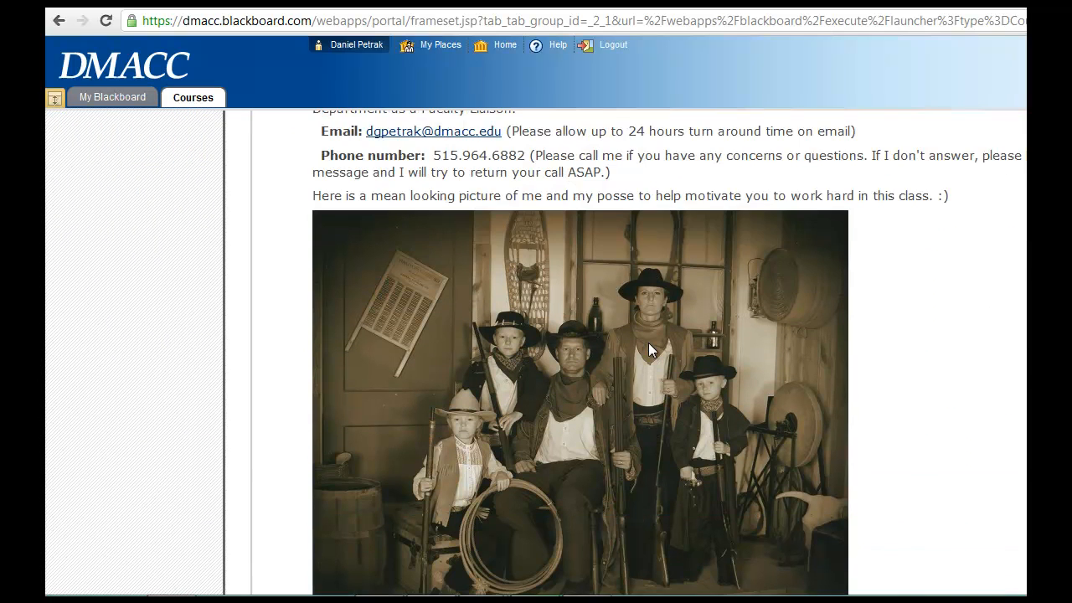
{"action": "scroll", "scroll_direction": "down", "scroll_amount": 3}
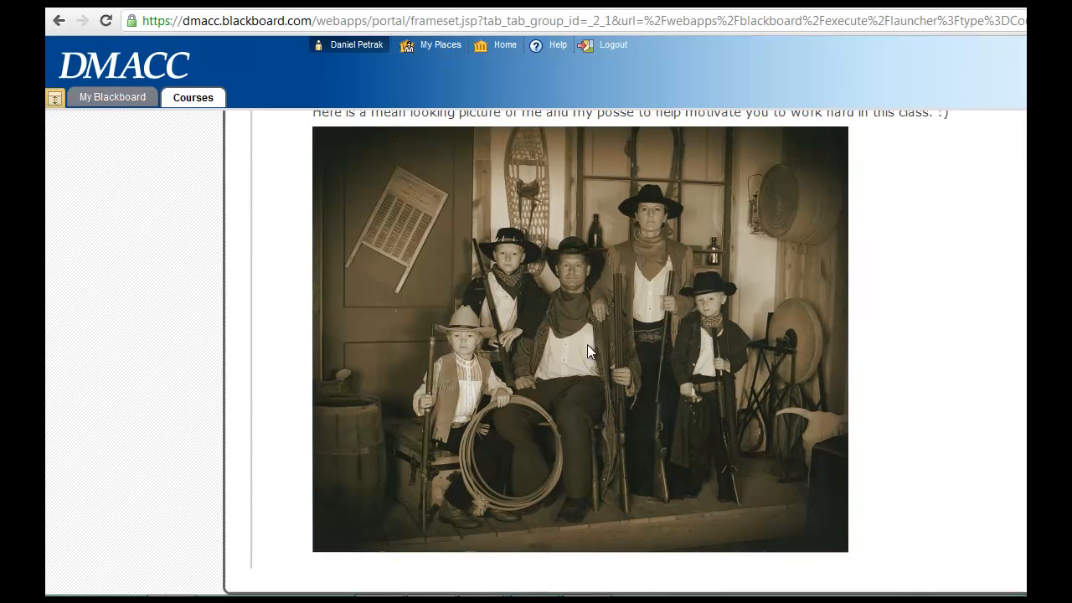
{"action": "mouse_move", "coordinate": [626, 345]}
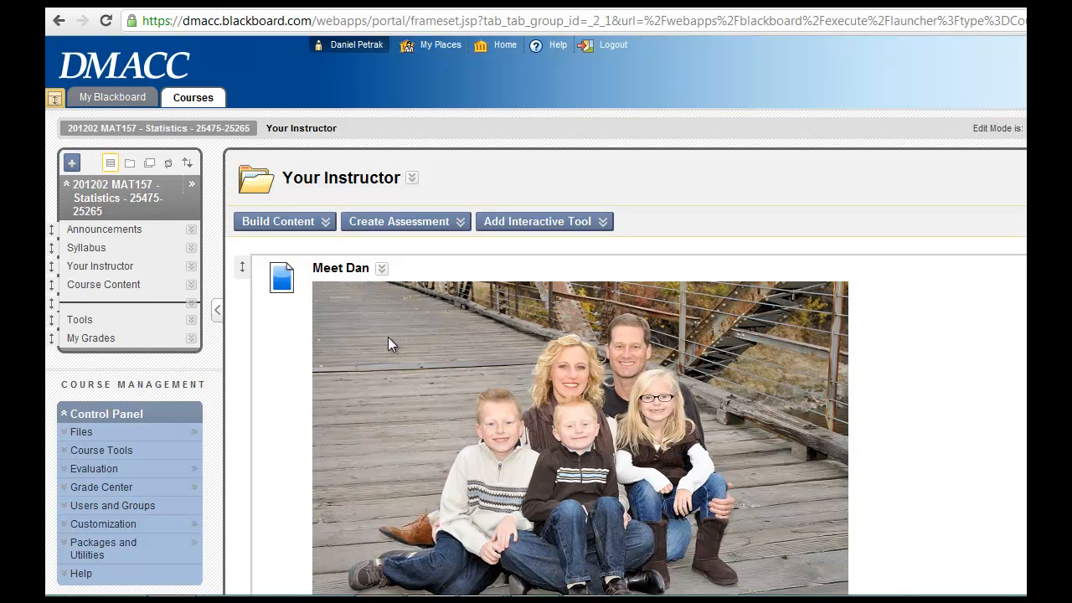
{"action": "mouse_move", "coordinate": [367, 339]}
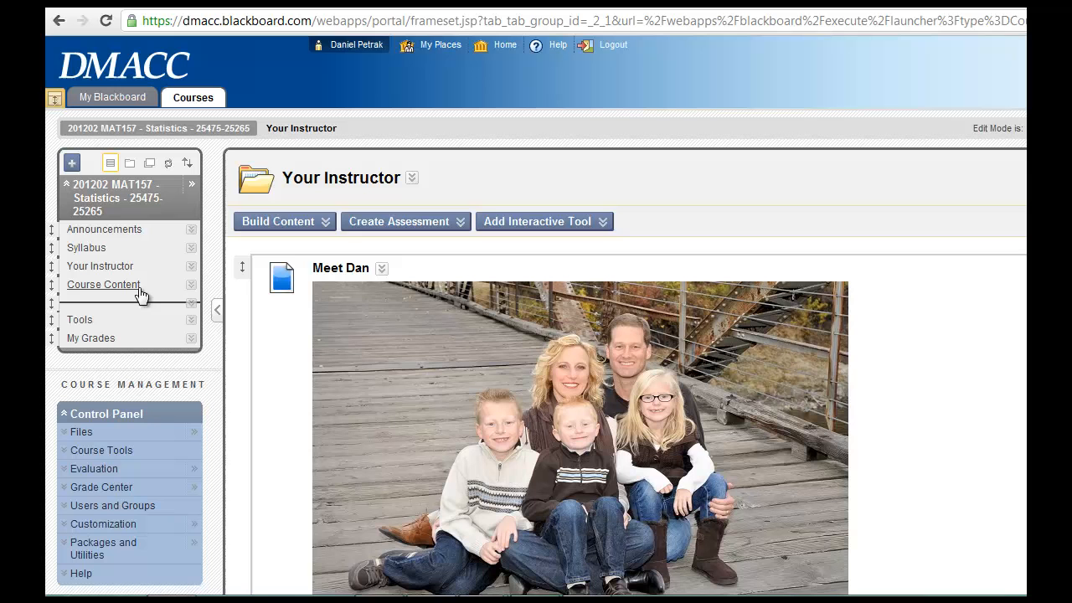
{"action": "mouse_move", "coordinate": [125, 288]}
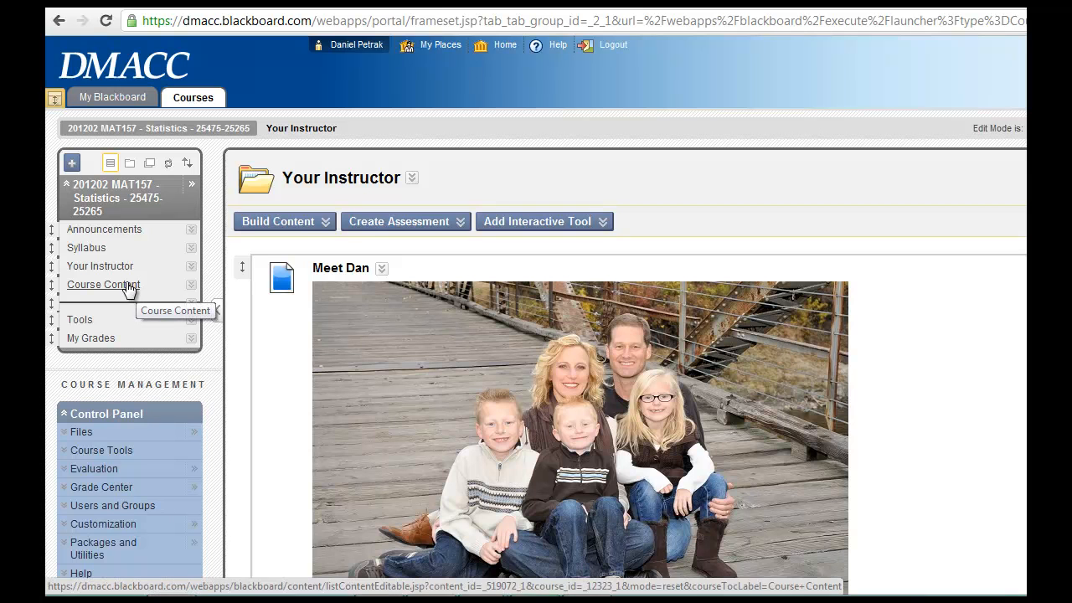
- Return to Course Content and reopen the Start Here folder's lesson outline
{"action": "left_click", "coordinate": [104, 284]}
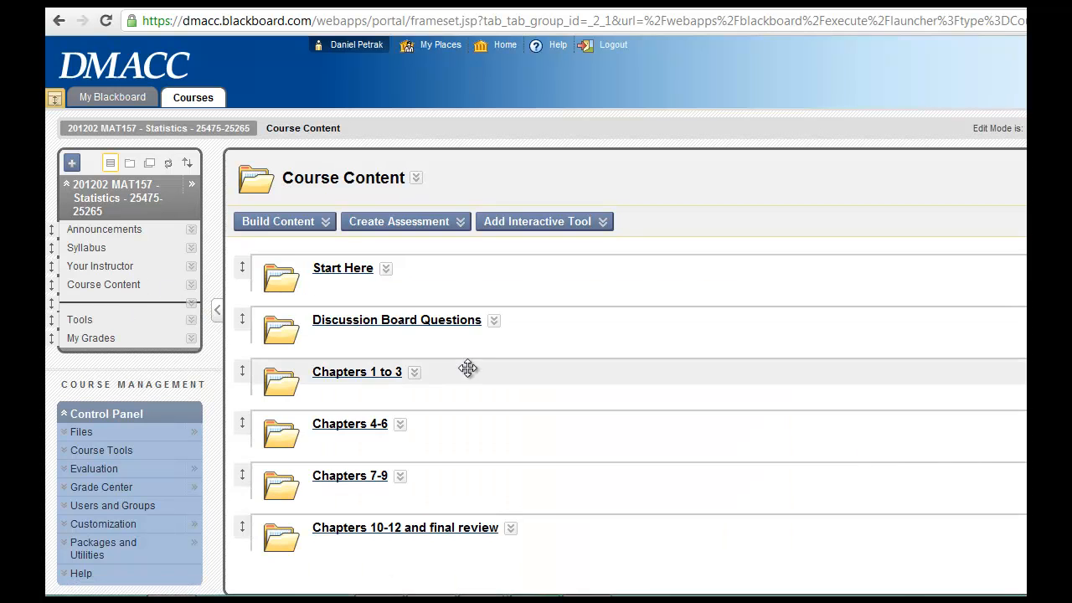
{"action": "mouse_move", "coordinate": [345, 278]}
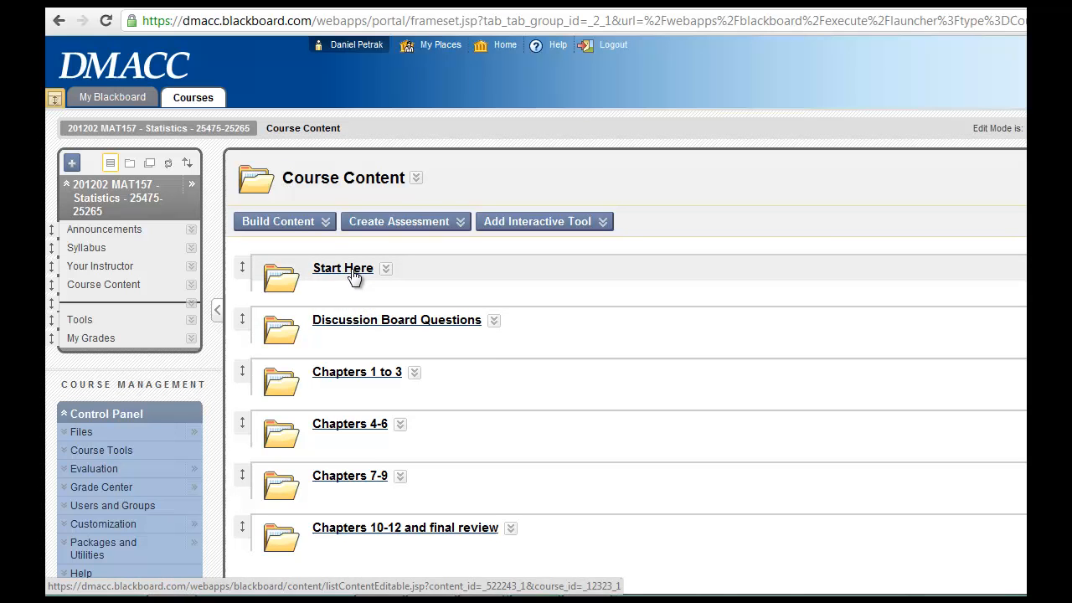
{"action": "left_click", "coordinate": [342, 268]}
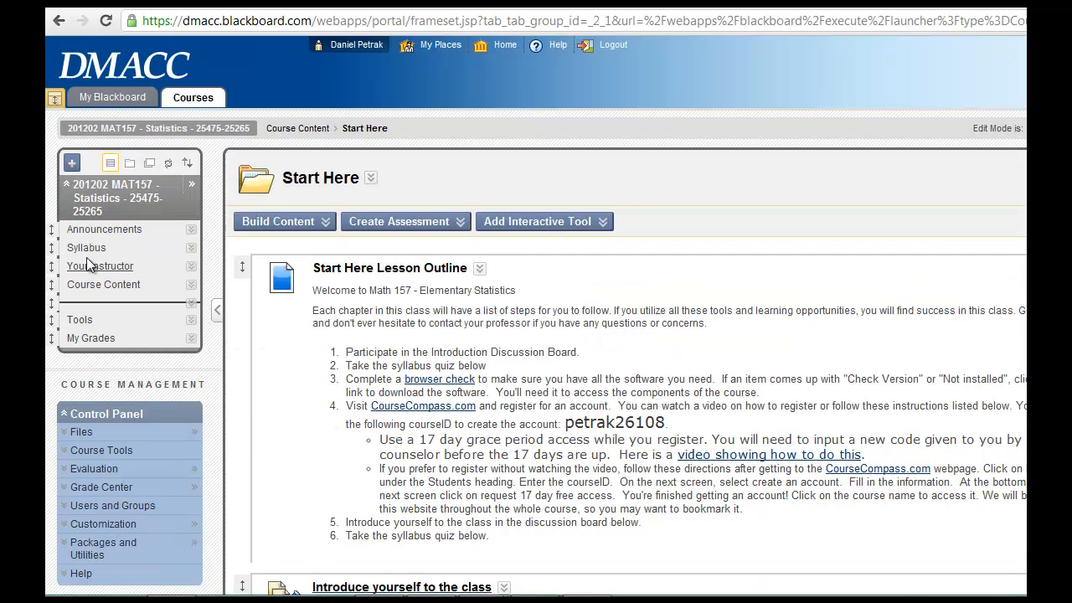
- Show the Syllabus area listing the course syllabus and calendar PDF files
{"action": "left_click", "coordinate": [87, 248]}
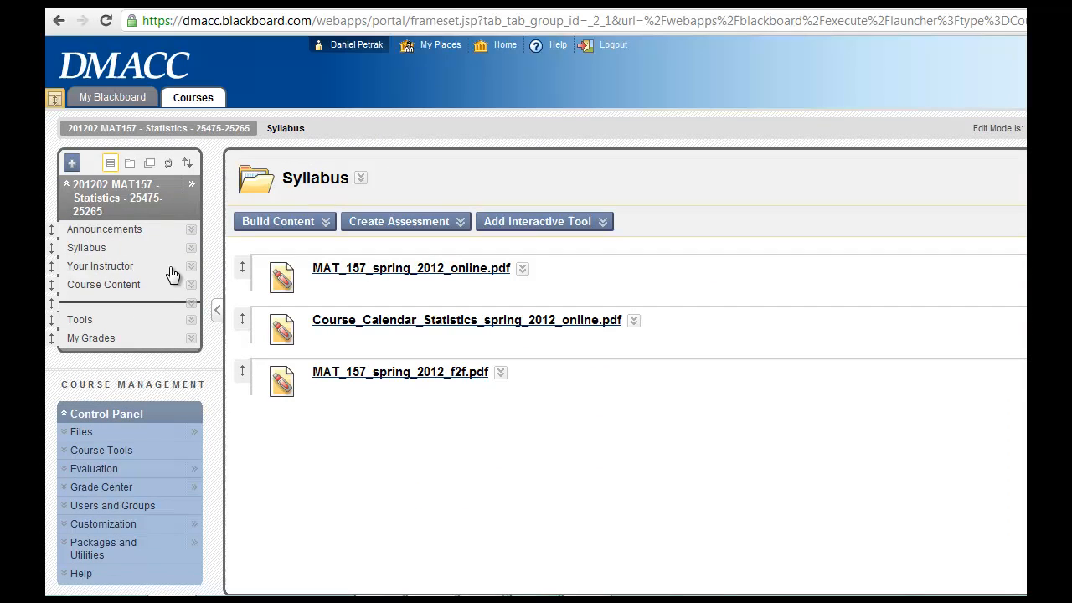
{"action": "mouse_move", "coordinate": [435, 436]}
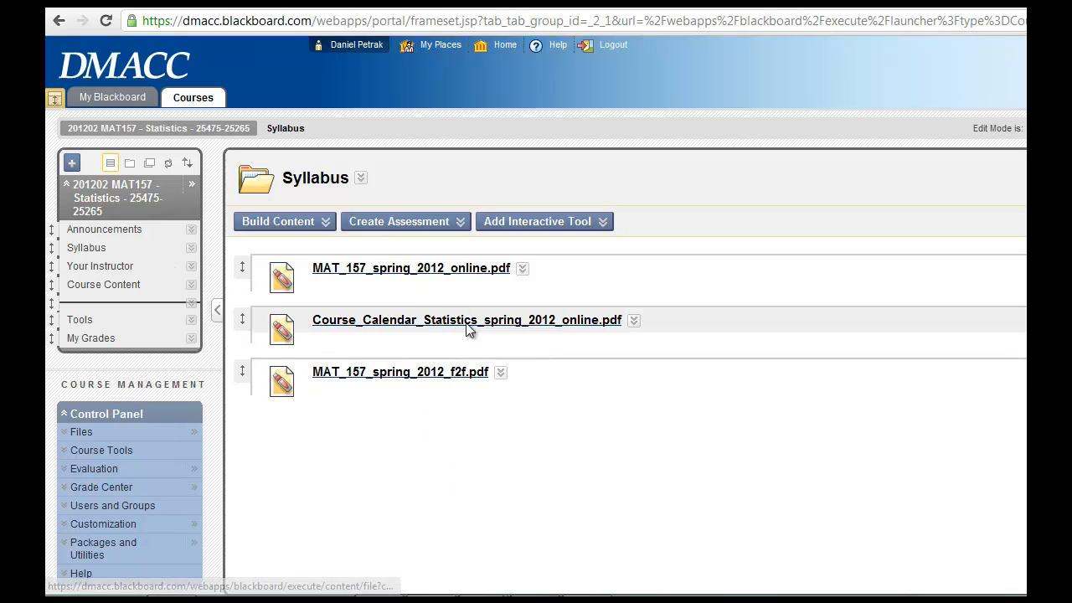
{"action": "mouse_move", "coordinate": [450, 278]}
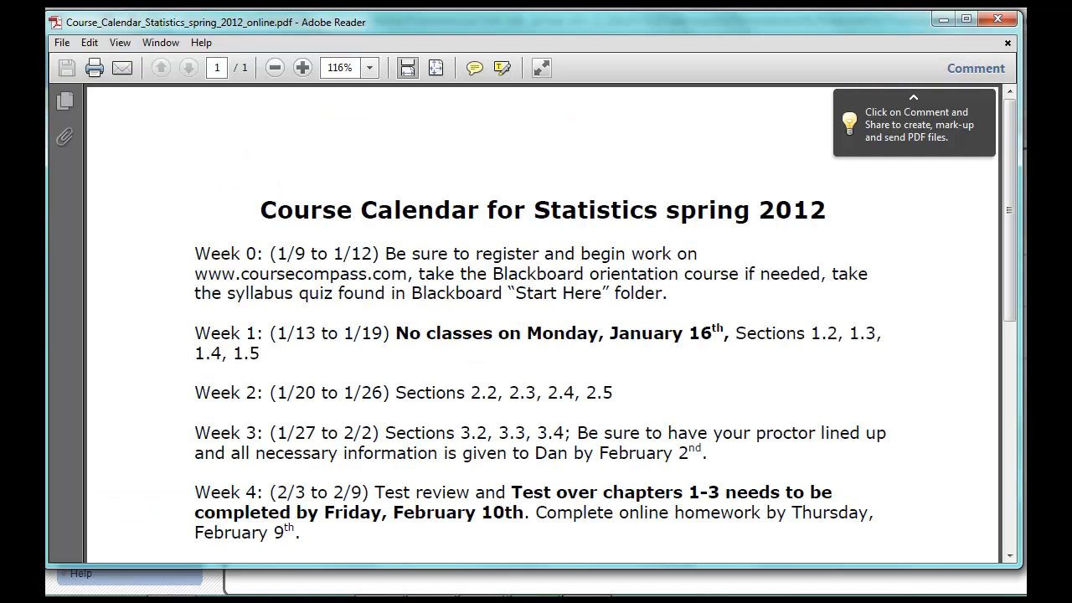
{"action": "mouse_move", "coordinate": [546, 593]}
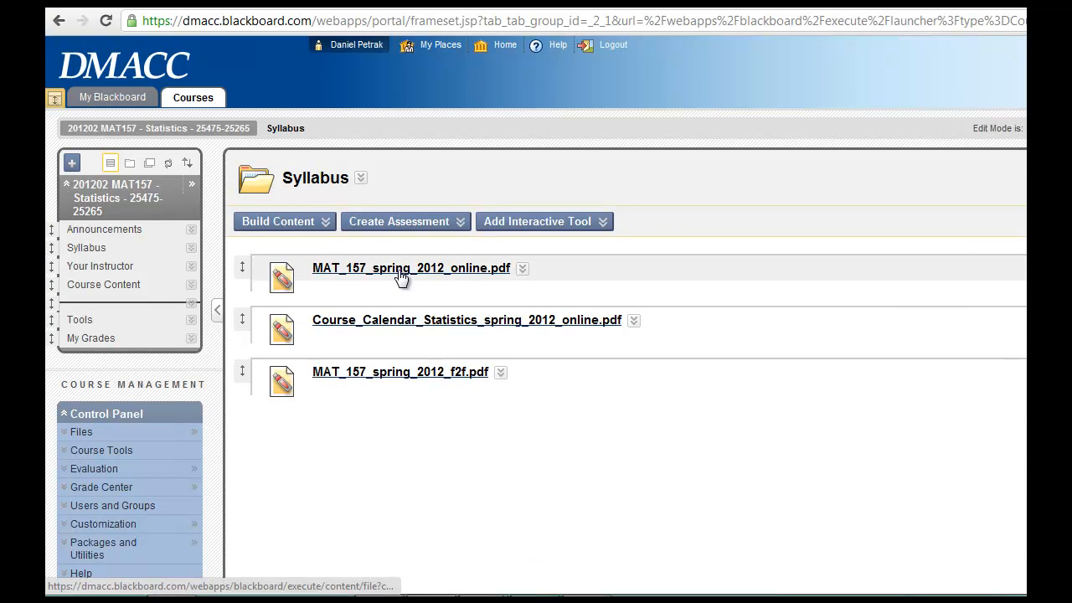
- Read MAT_157_spring_2012_online.pdf from office hours down to the course policies and grading
{"action": "left_click", "coordinate": [412, 268]}
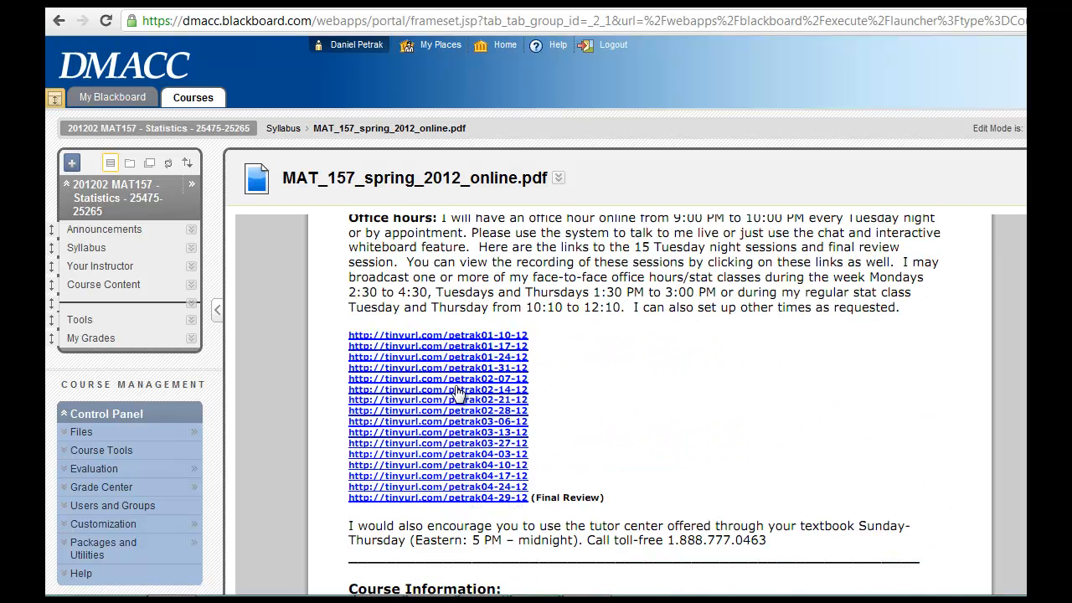
{"action": "mouse_move", "coordinate": [590, 464]}
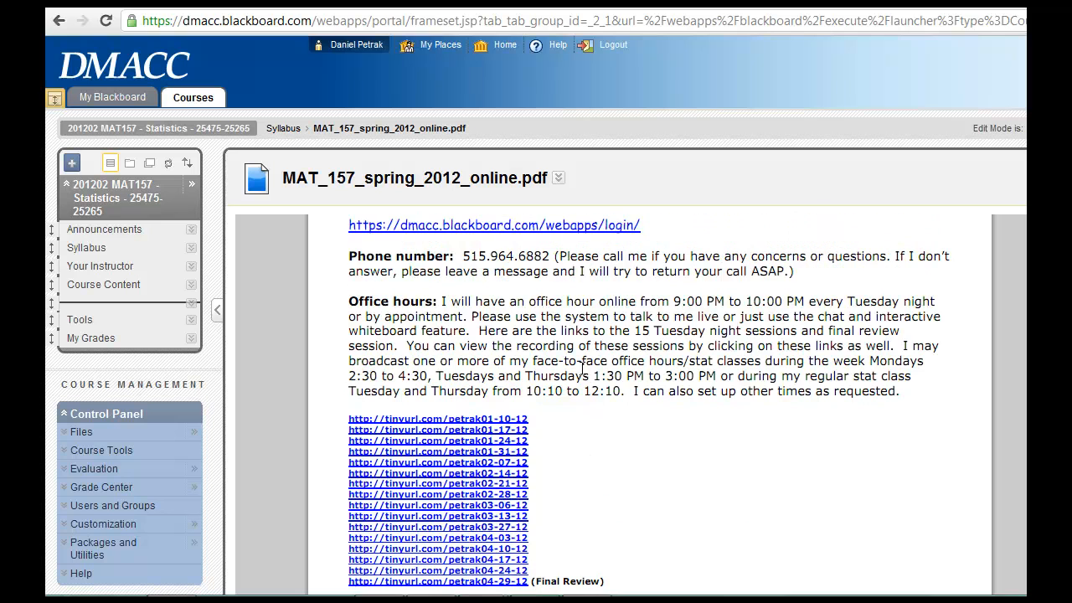
{"action": "mouse_move", "coordinate": [610, 352]}
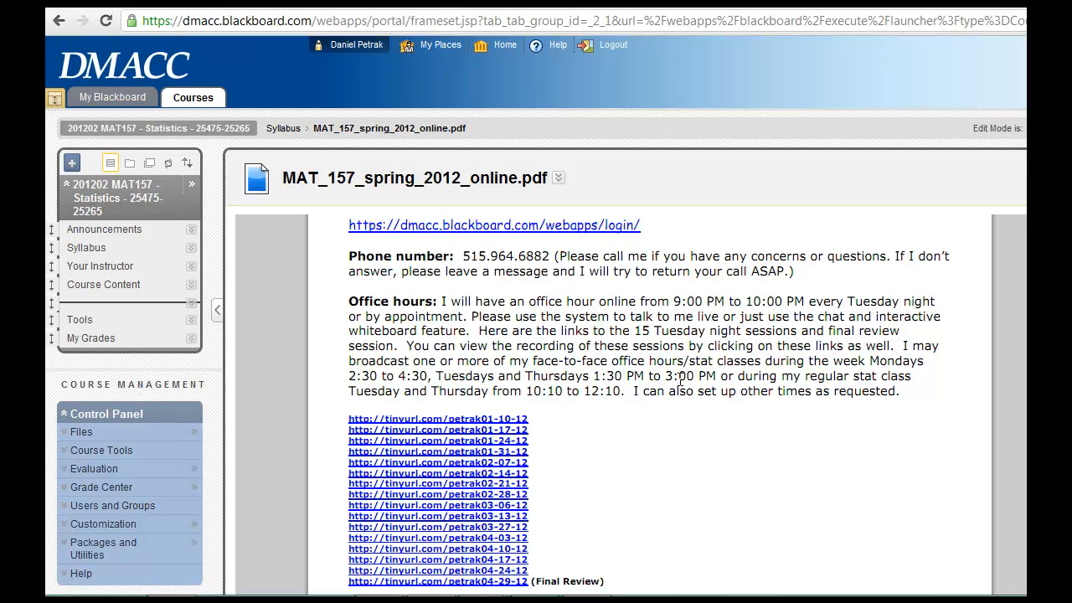
{"action": "mouse_move", "coordinate": [663, 366]}
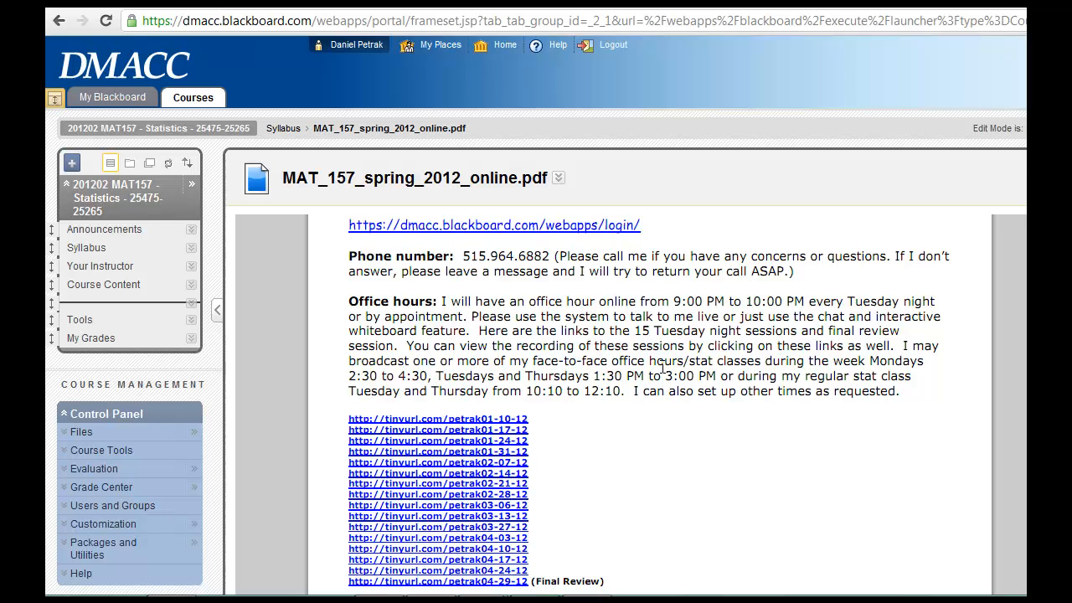
{"action": "mouse_move", "coordinate": [600, 394]}
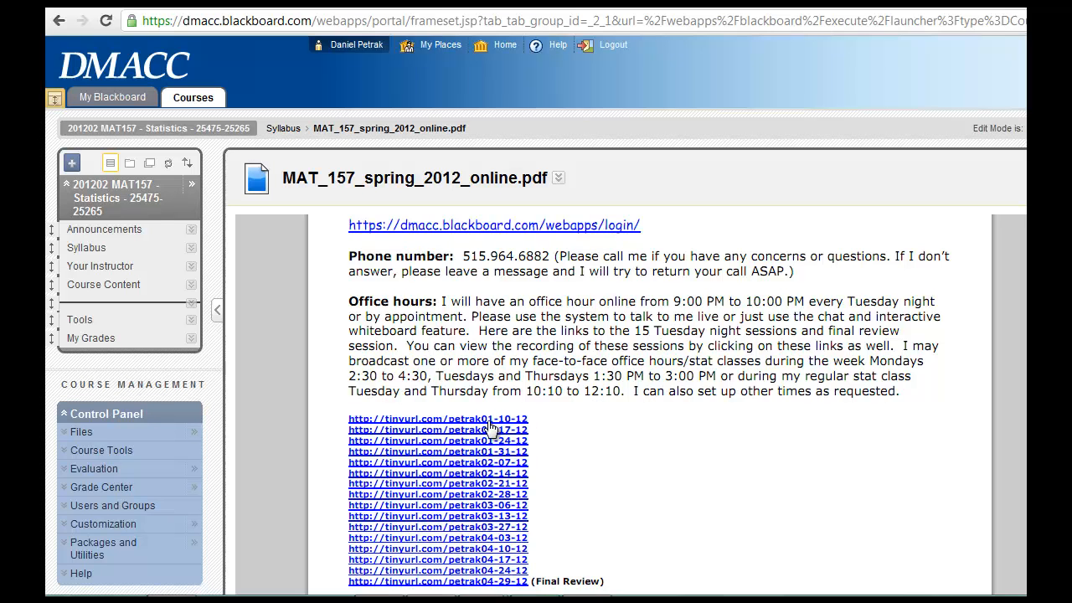
{"action": "mouse_move", "coordinate": [606, 429]}
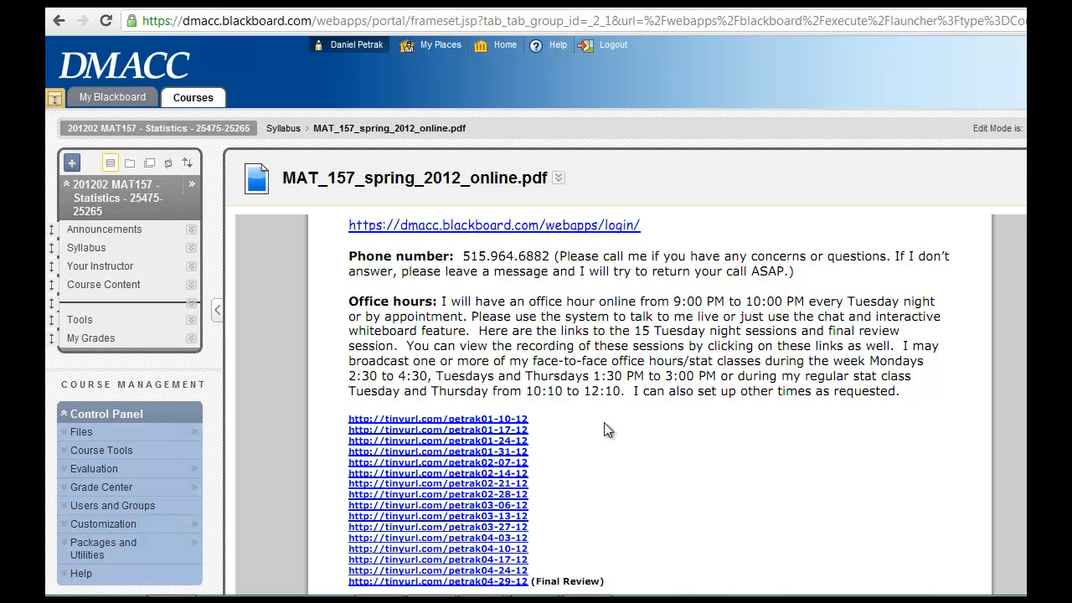
{"action": "mouse_move", "coordinate": [612, 427]}
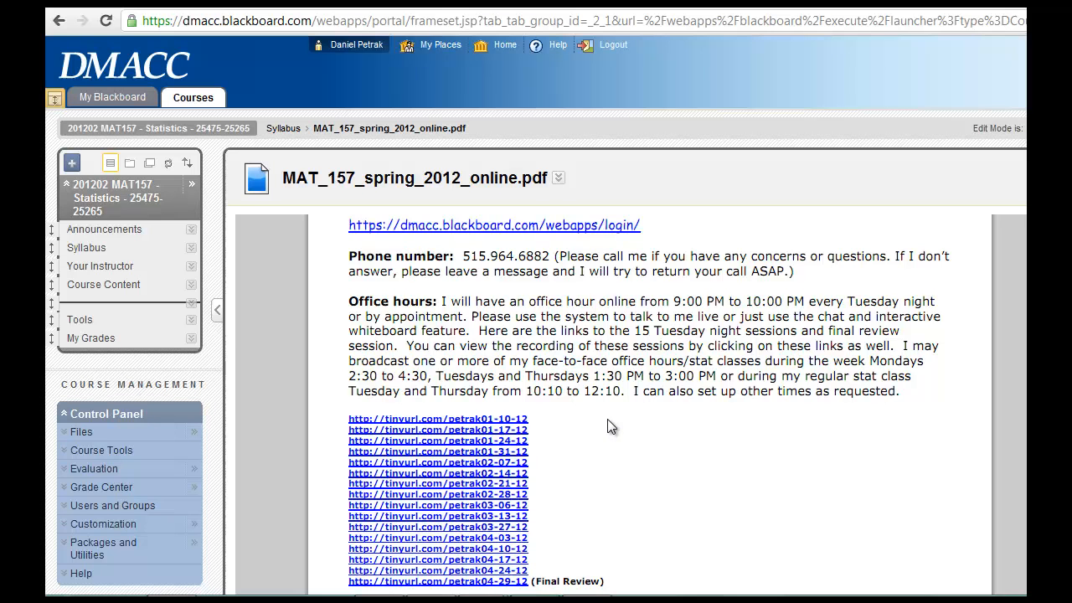
{"action": "mouse_move", "coordinate": [616, 459]}
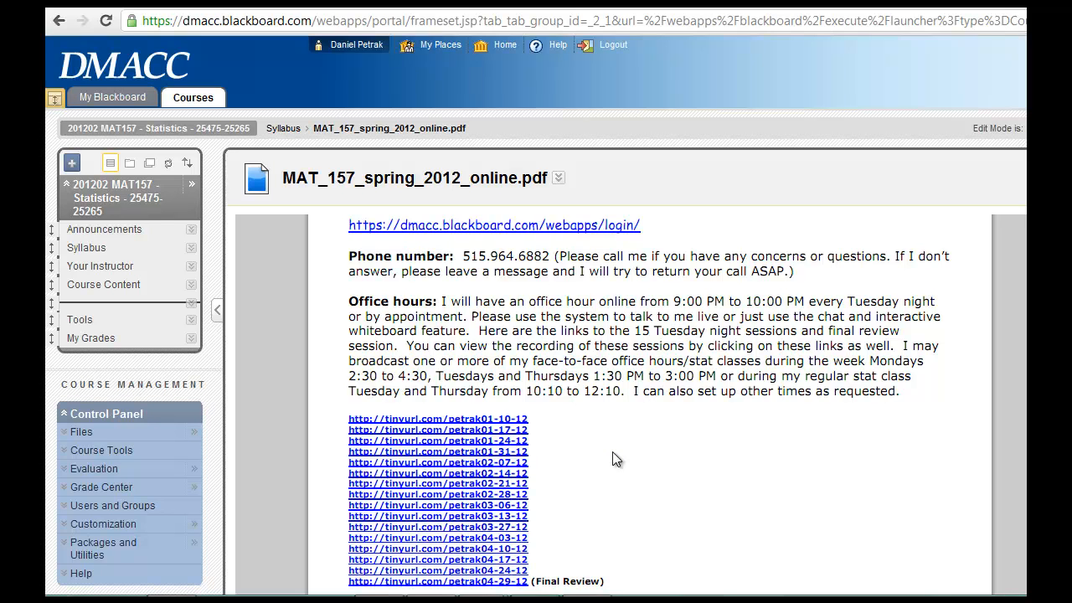
{"action": "mouse_move", "coordinate": [624, 456]}
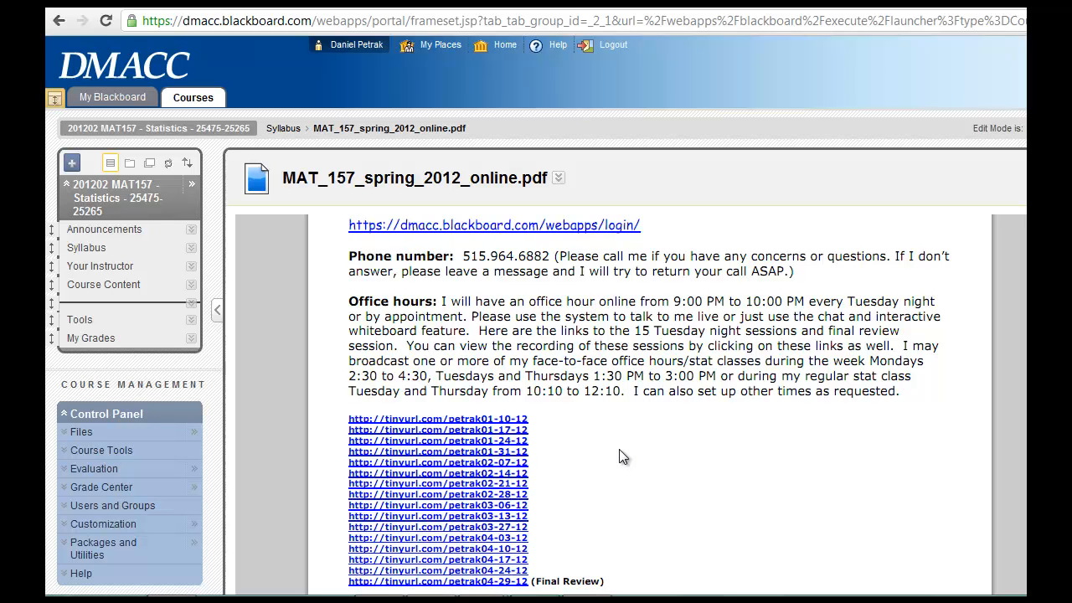
{"action": "mouse_move", "coordinate": [617, 449]}
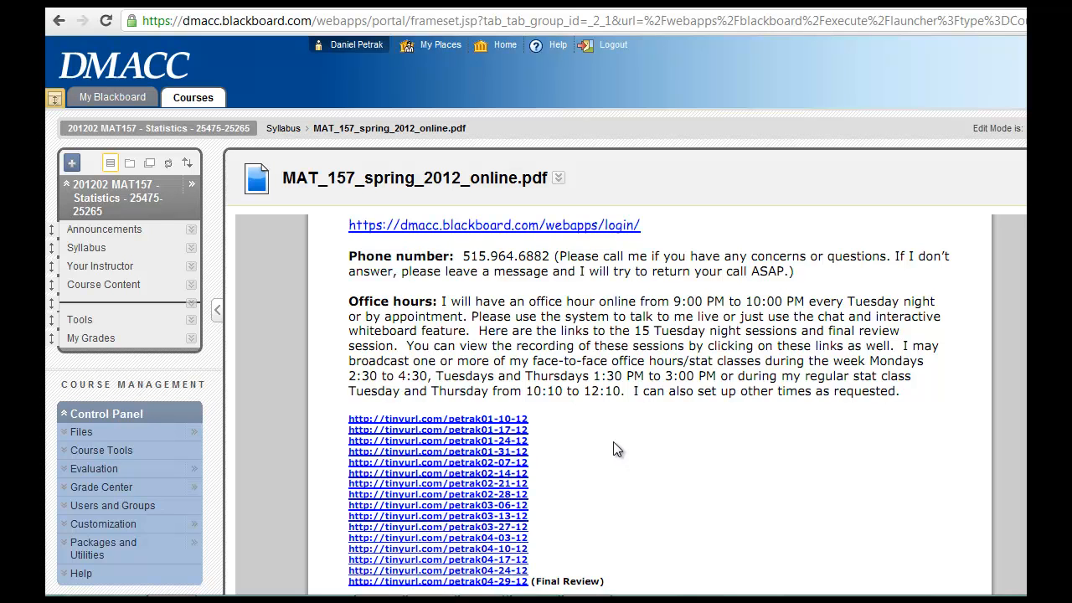
{"action": "mouse_move", "coordinate": [625, 451]}
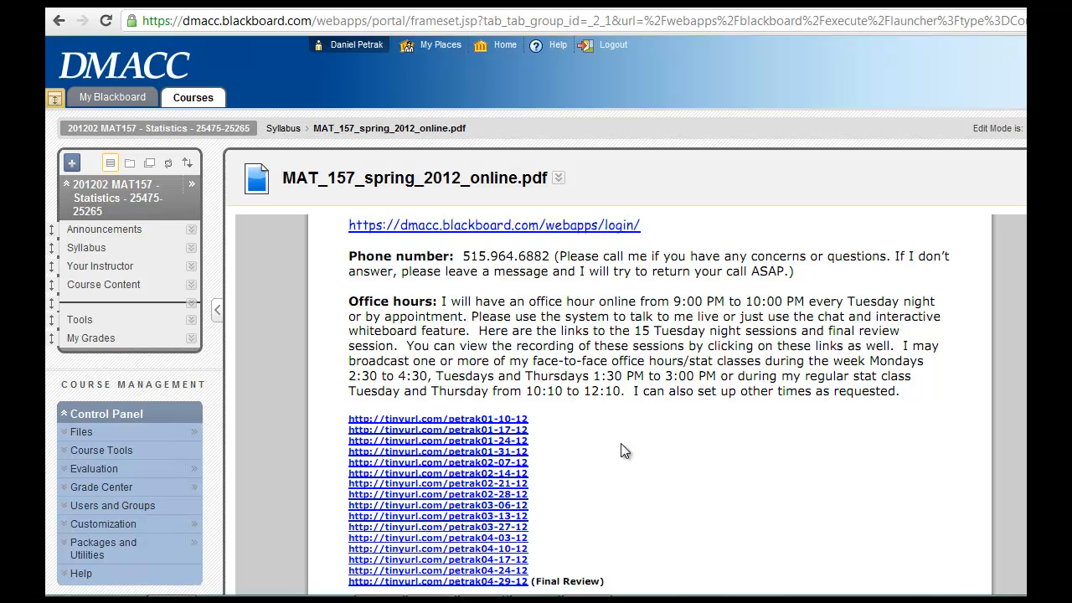
{"action": "mouse_move", "coordinate": [630, 451]}
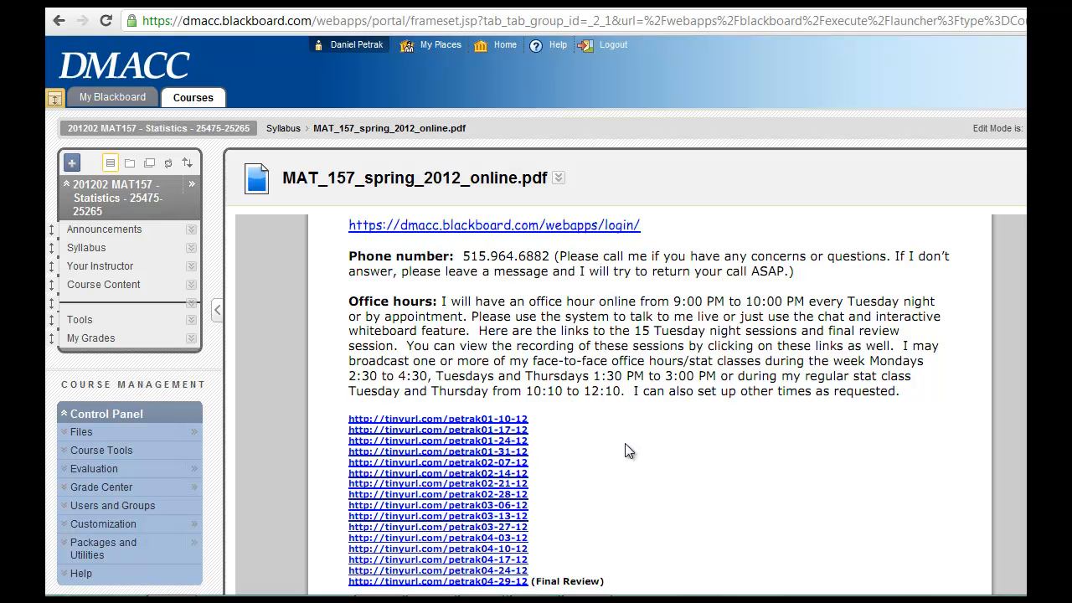
{"action": "scroll", "scroll_direction": "down", "scroll_amount": 3}
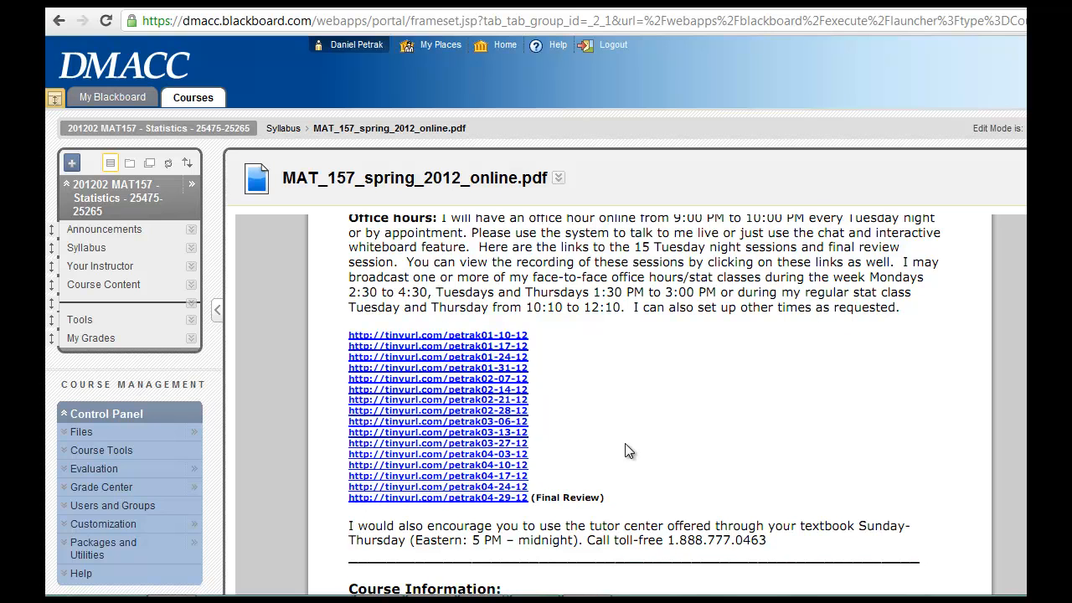
{"action": "scroll", "scroll_direction": "down", "scroll_amount": 3}
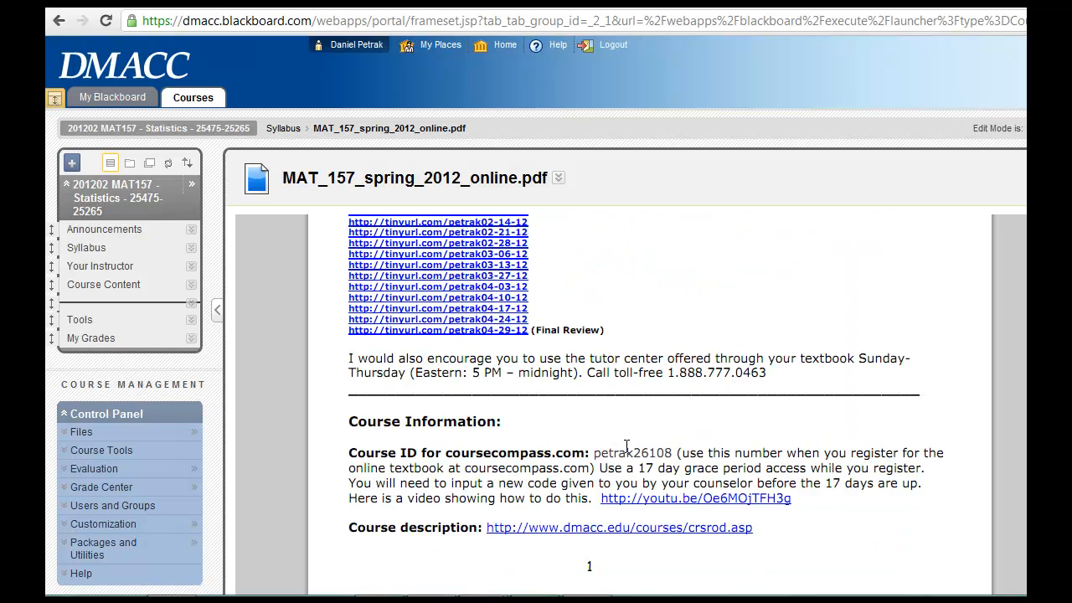
{"action": "scroll", "scroll_direction": "down", "scroll_amount": 3}
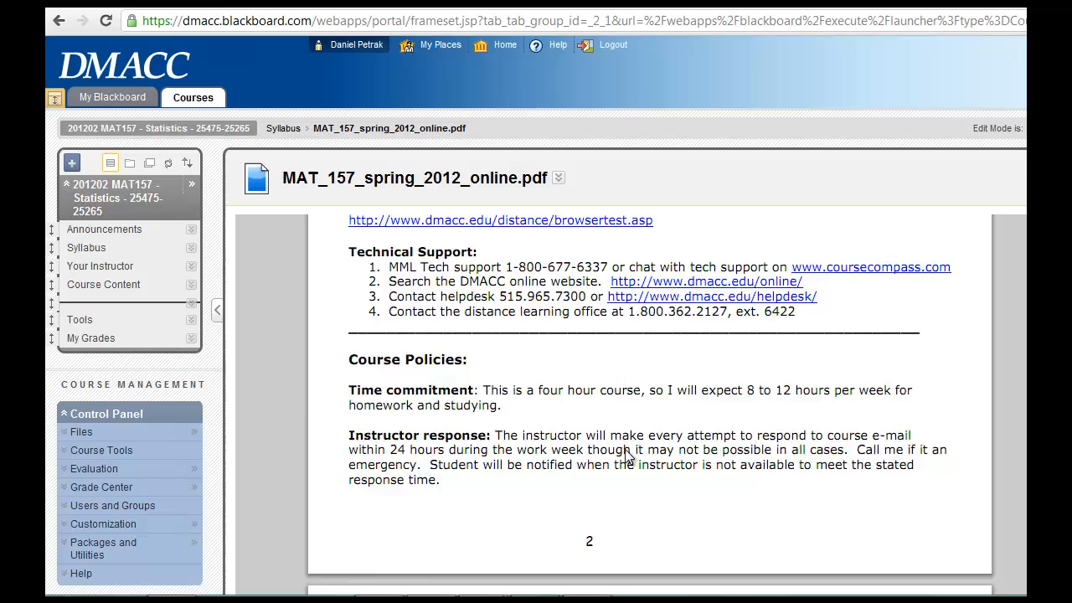
{"action": "scroll", "scroll_direction": "down", "scroll_amount": 3}
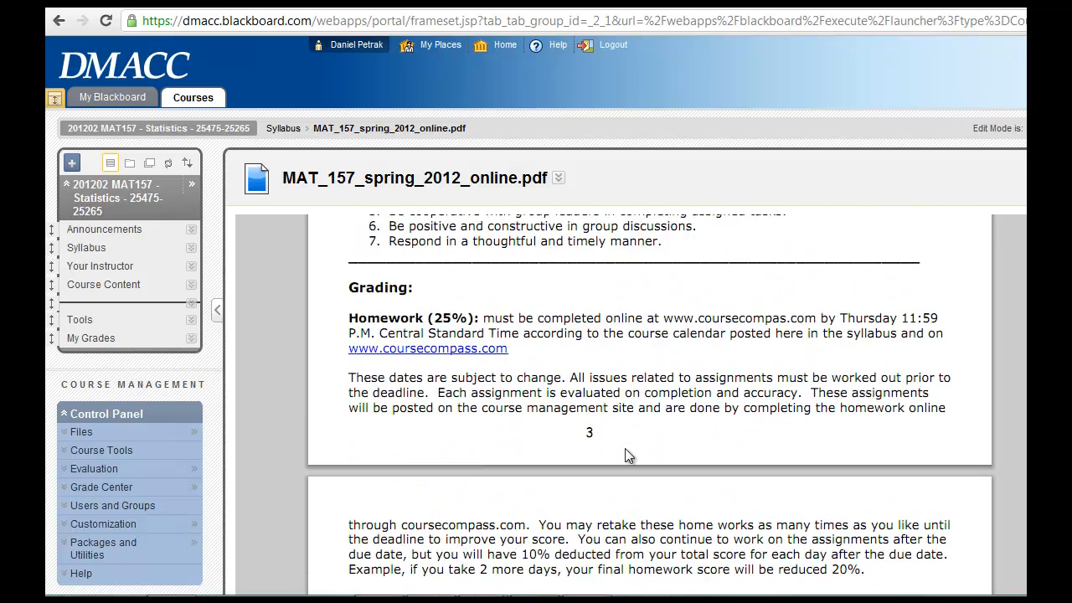
- Scroll the syllabus through the grade scale, academic dishonesty policy, student services and addendum
{"action": "scroll", "scroll_direction": "down", "scroll_amount": 3}
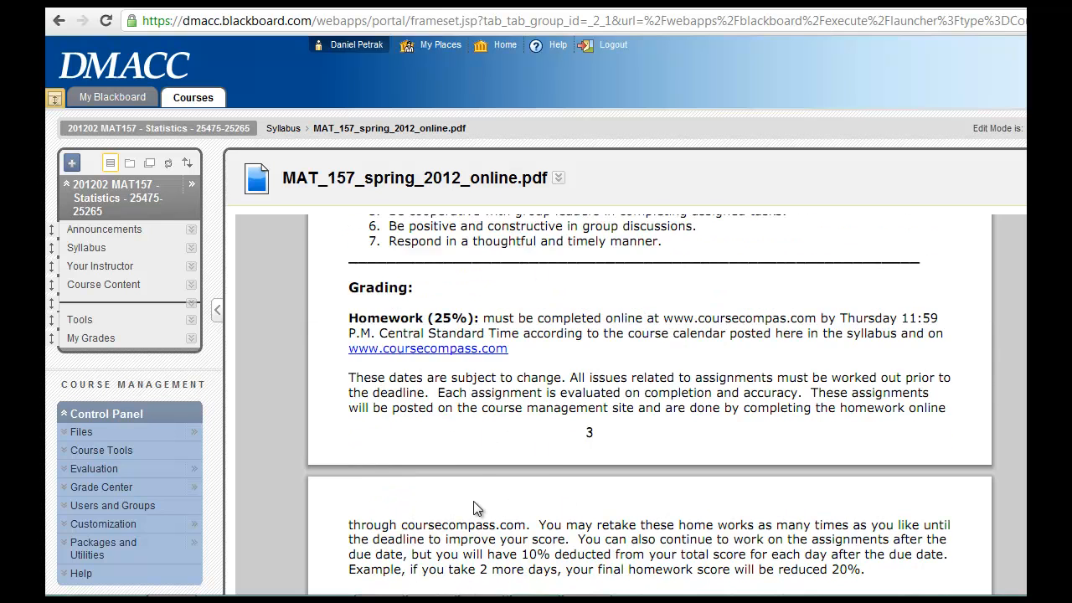
{"action": "scroll", "scroll_direction": "down", "scroll_amount": 3}
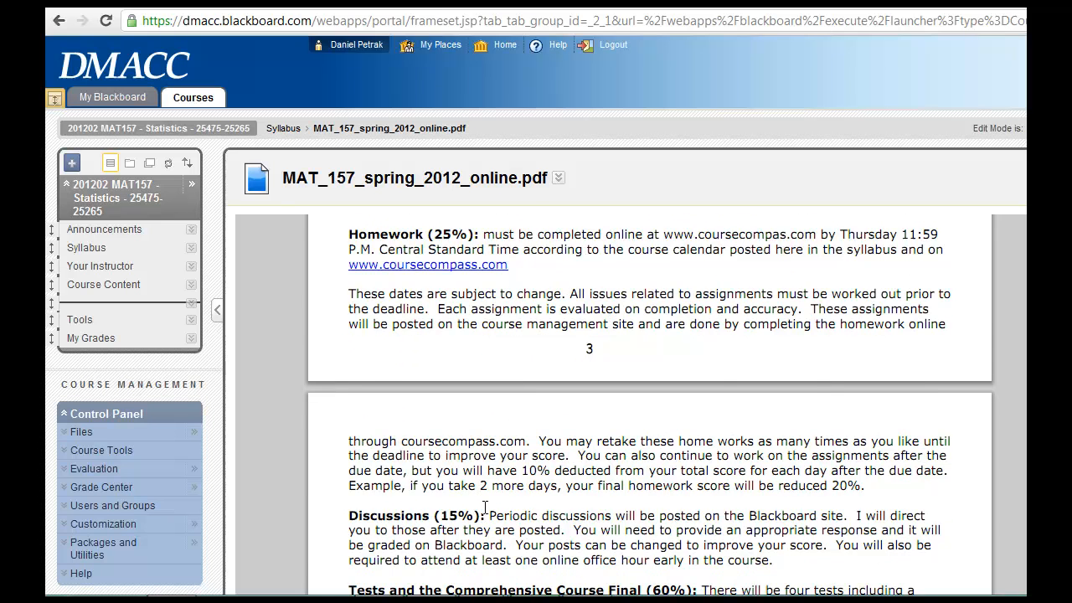
{"action": "scroll", "scroll_direction": "down", "scroll_amount": 3}
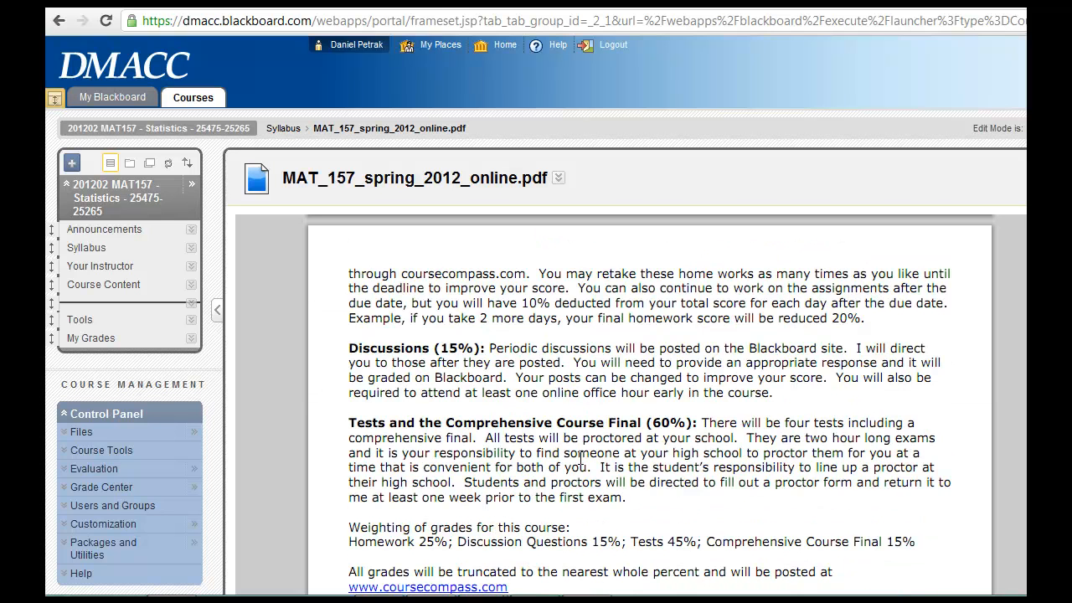
{"action": "mouse_move", "coordinate": [670, 540]}
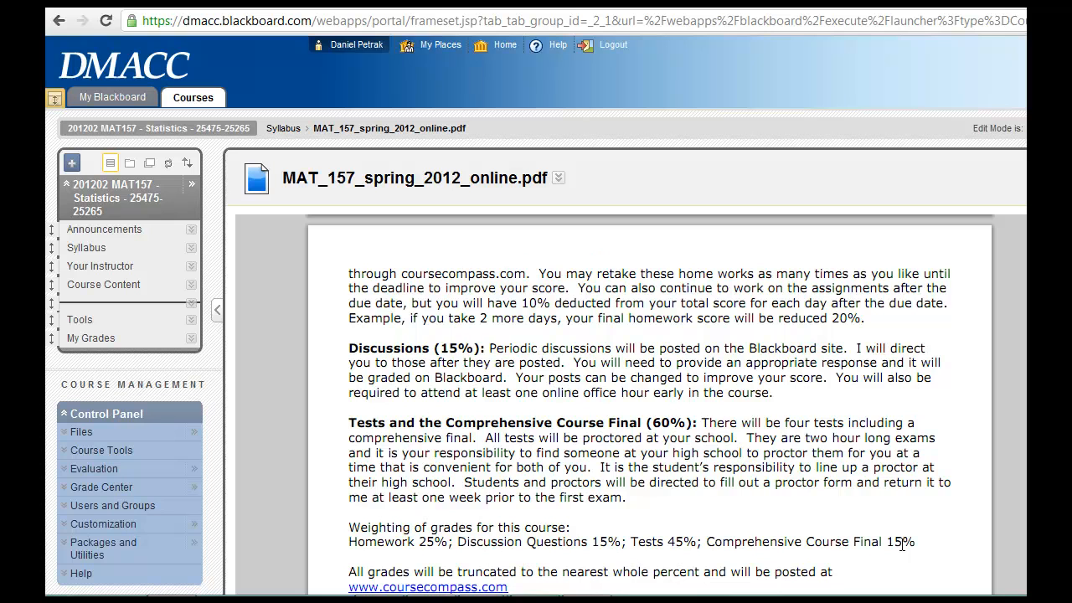
{"action": "mouse_move", "coordinate": [773, 492]}
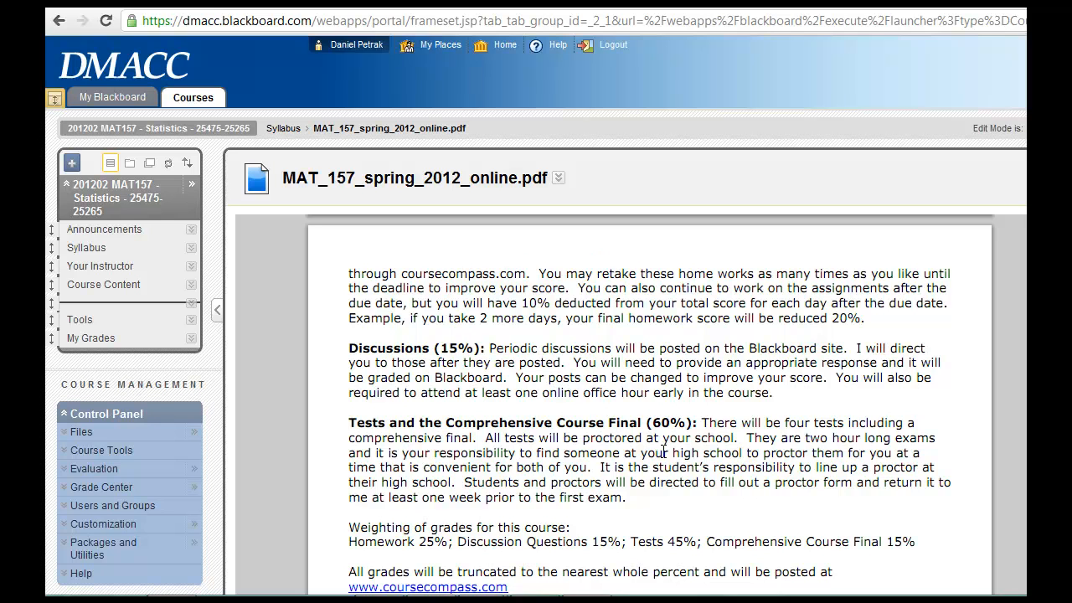
{"action": "scroll", "scroll_direction": "down", "scroll_amount": 3}
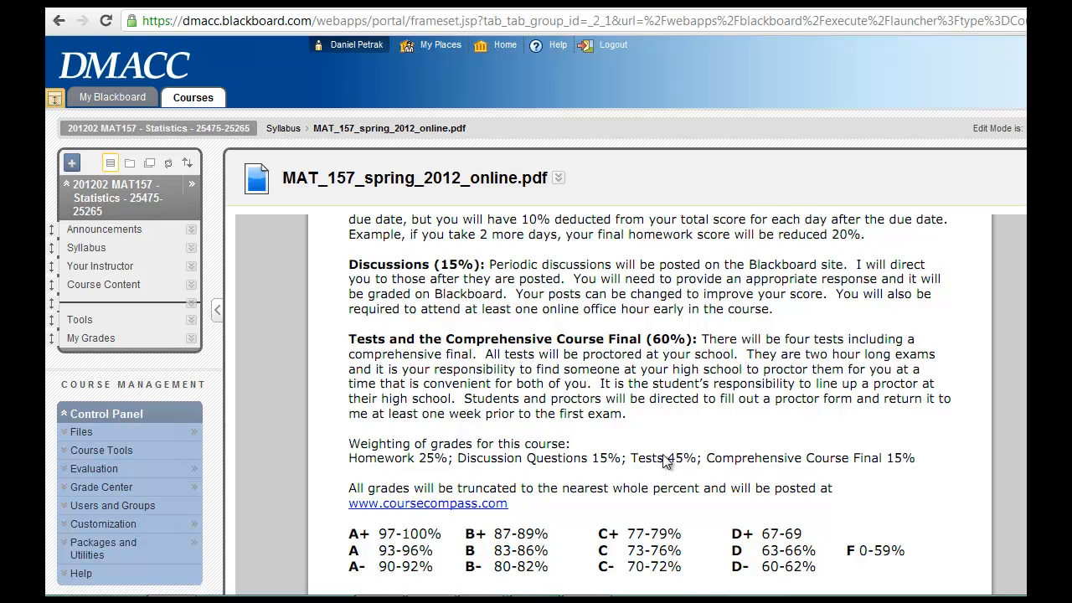
{"action": "scroll", "scroll_direction": "down", "scroll_amount": 3}
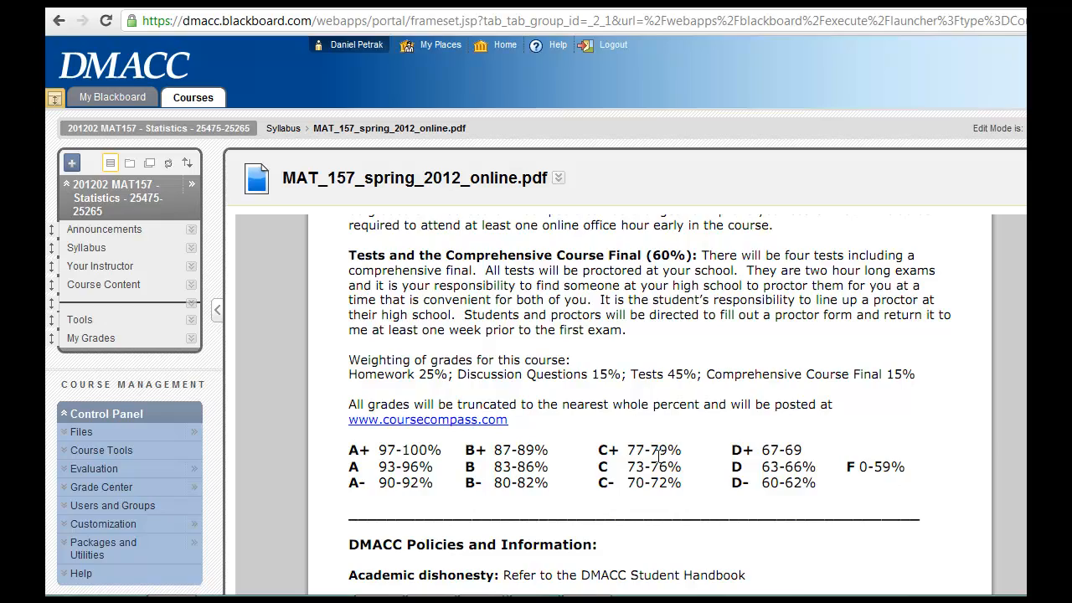
{"action": "scroll", "scroll_direction": "down", "scroll_amount": 3}
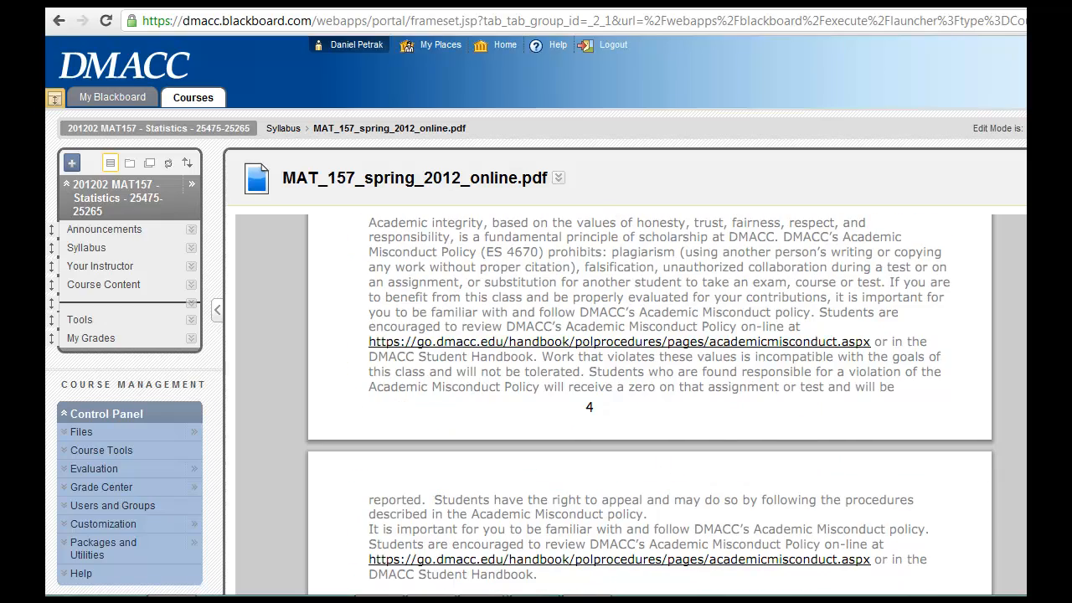
{"action": "scroll", "scroll_direction": "down", "scroll_amount": 3}
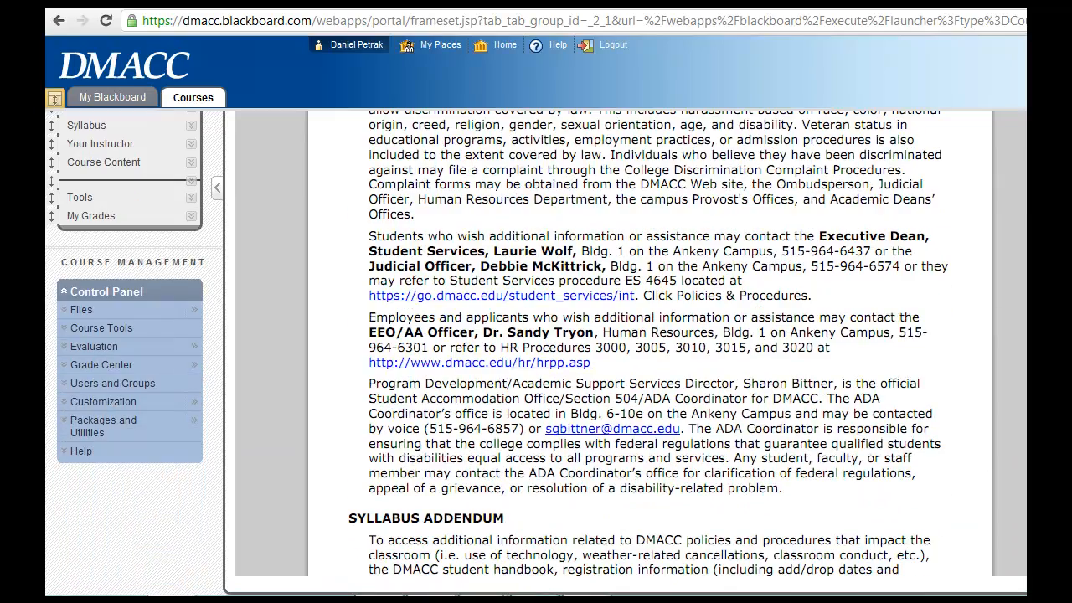
- Scroll through the spring 2012 weekly course calendar to Week 15, then back to the opening details
{"action": "scroll", "scroll_direction": "down", "scroll_amount": 3}
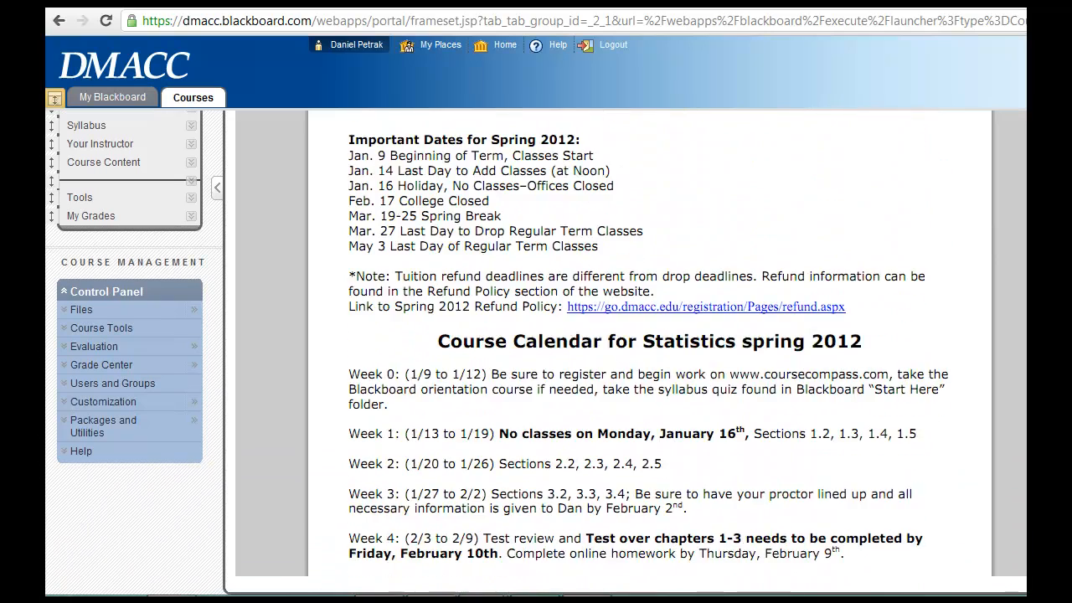
{"action": "scroll", "scroll_direction": "down", "scroll_amount": 3}
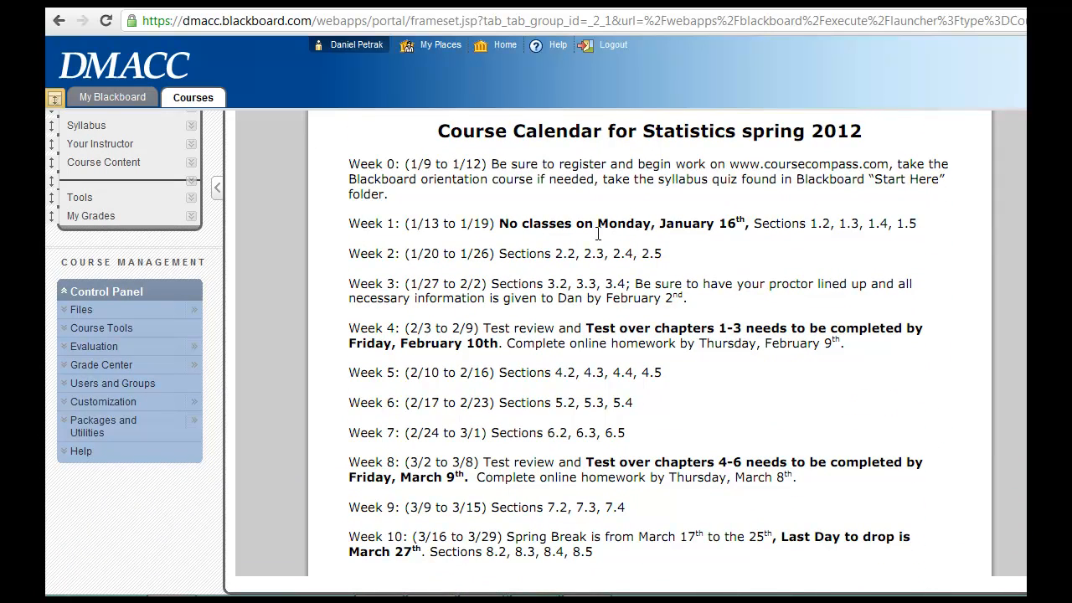
{"action": "mouse_move", "coordinate": [546, 244]}
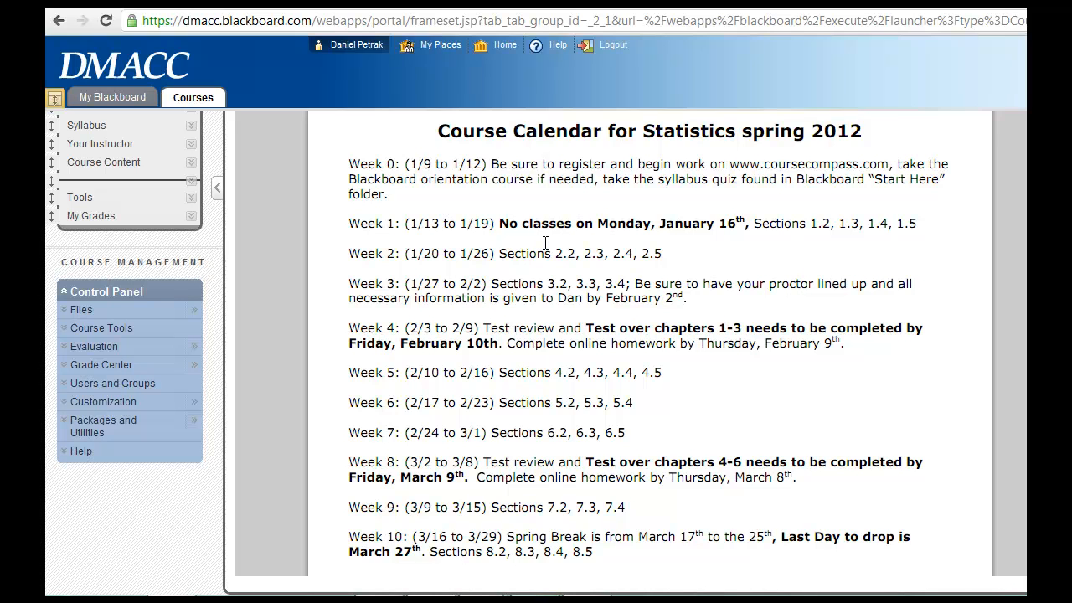
{"action": "mouse_move", "coordinate": [576, 340]}
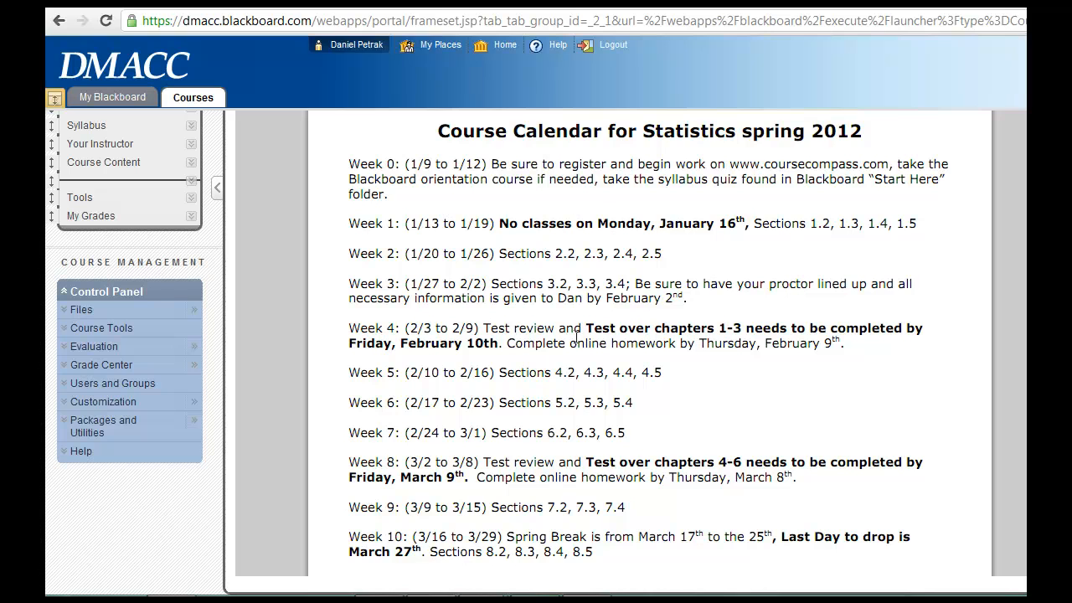
{"action": "mouse_move", "coordinate": [627, 253]}
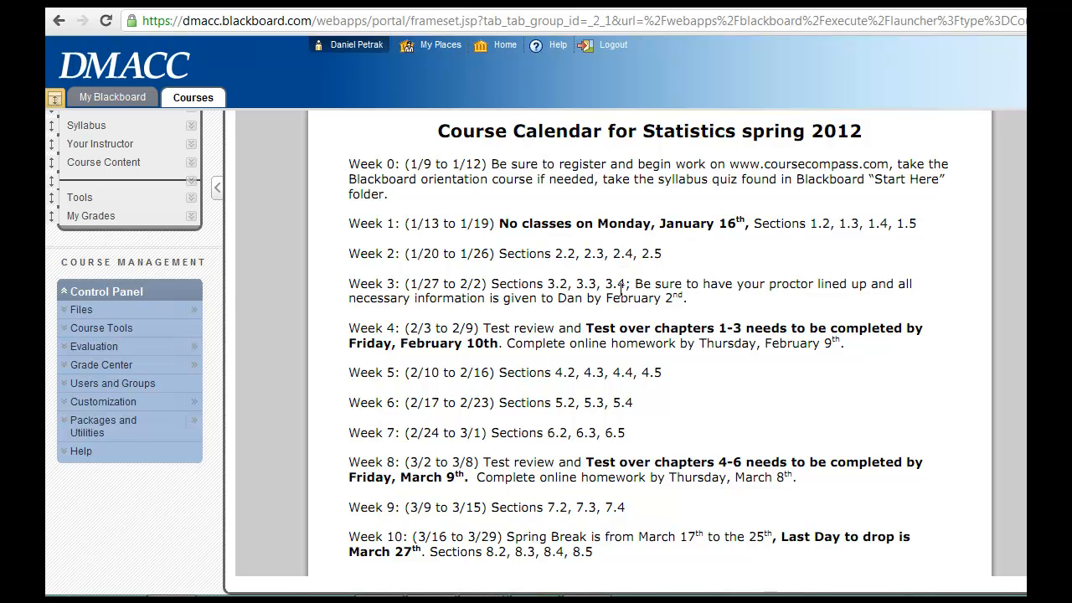
{"action": "mouse_move", "coordinate": [640, 345]}
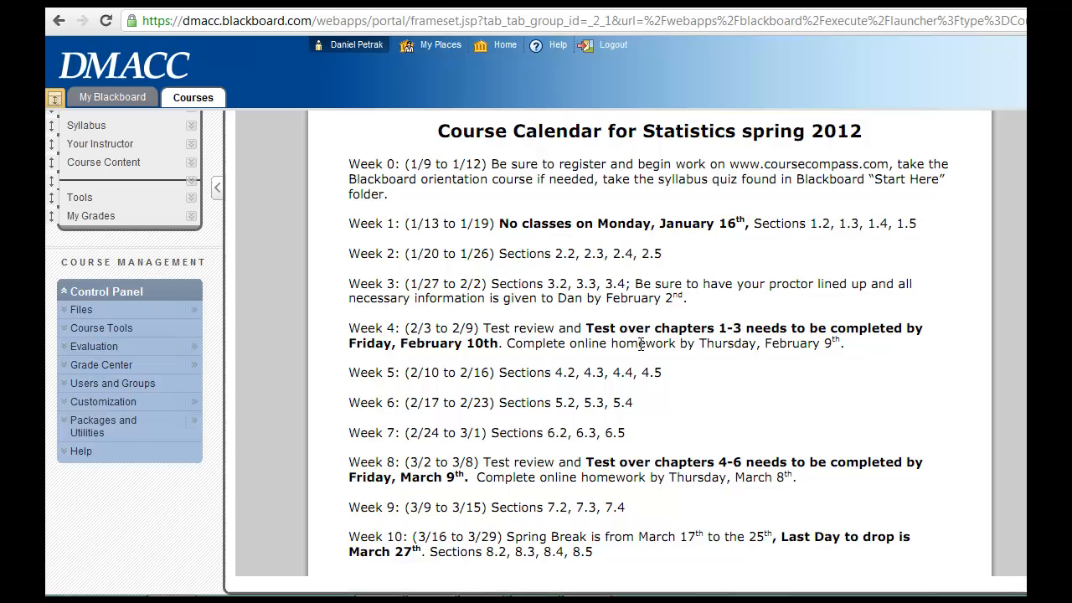
{"action": "scroll", "scroll_direction": "down", "scroll_amount": 3}
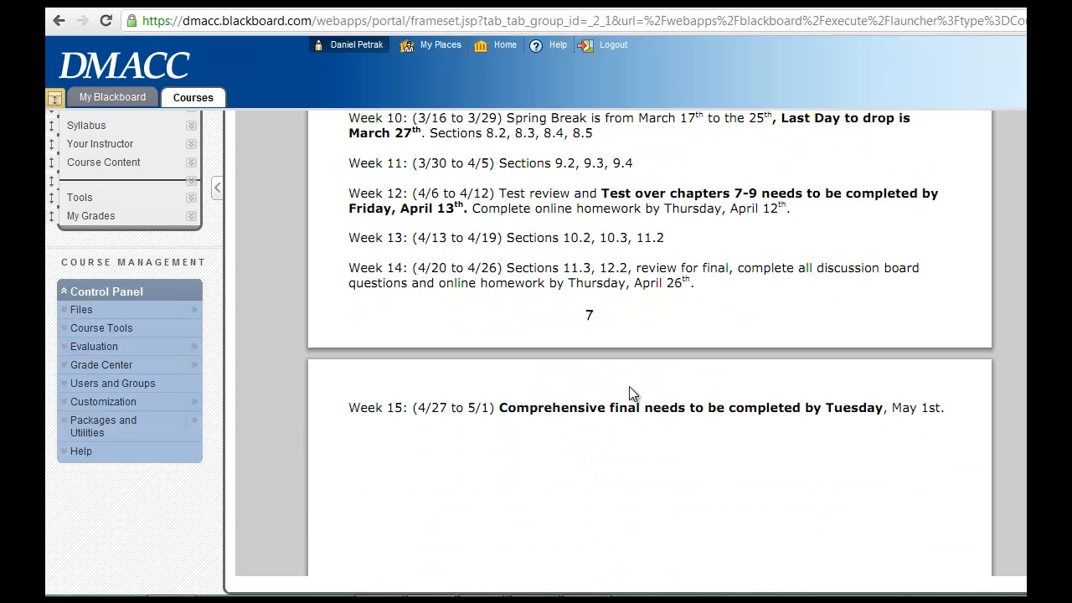
{"action": "mouse_move", "coordinate": [479, 422]}
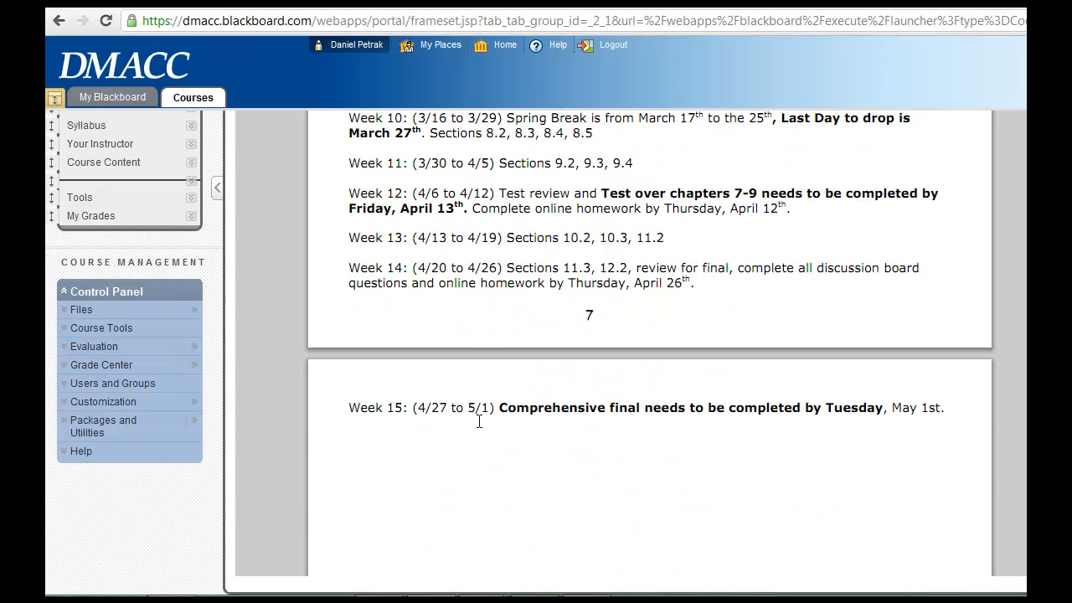
{"action": "scroll", "scroll_direction": "down", "scroll_amount": 3}
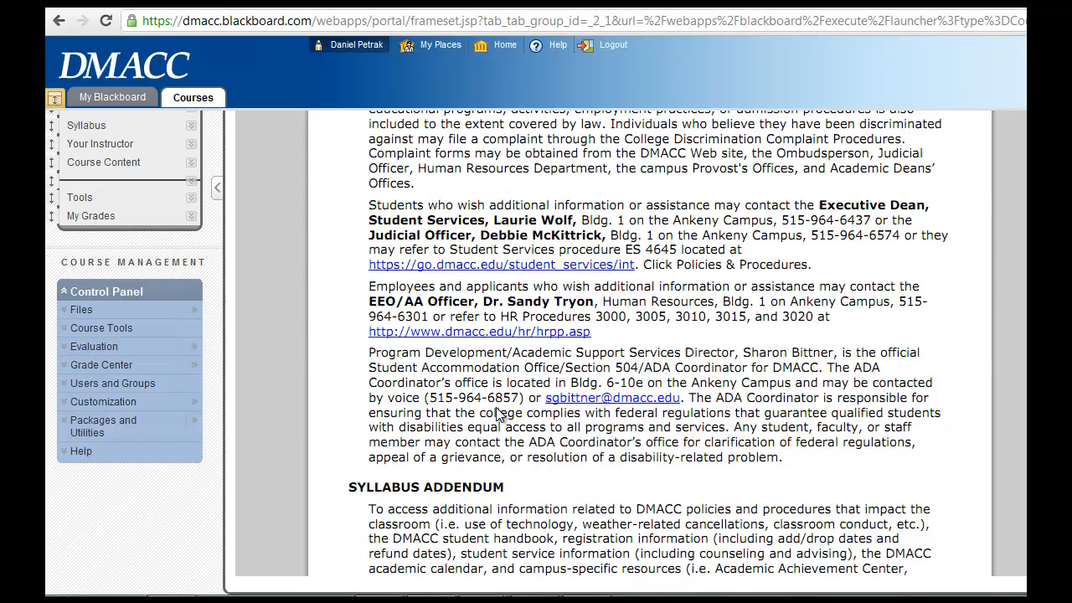
{"action": "scroll", "scroll_direction": "down", "scroll_amount": 3}
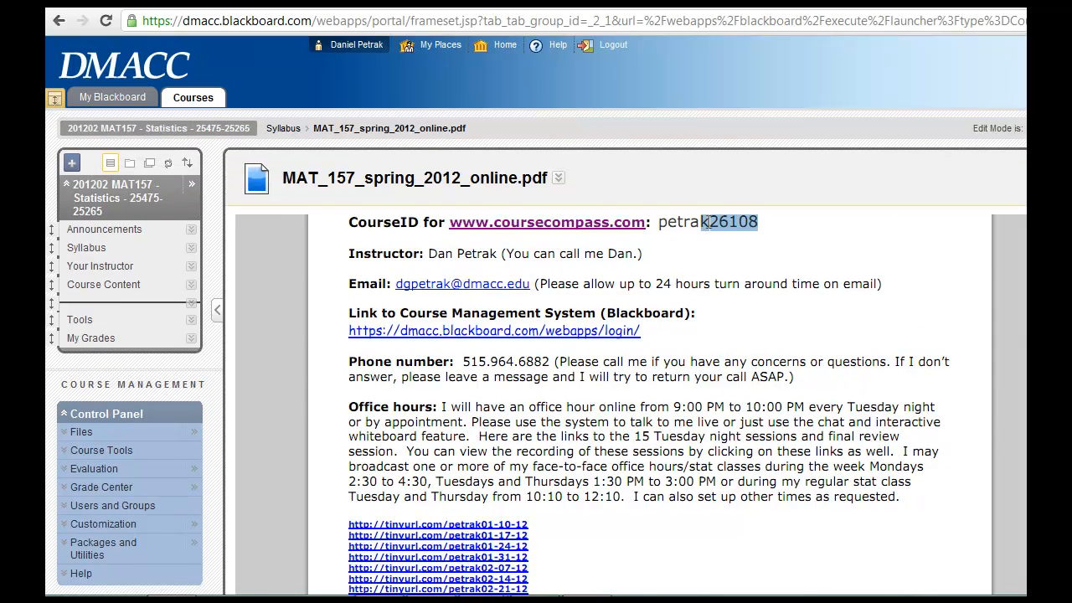
- Select the CourseID value, then go to the Your Instructor page with the Meet Dan entry
{"action": "double_click", "coordinate": [707, 221]}
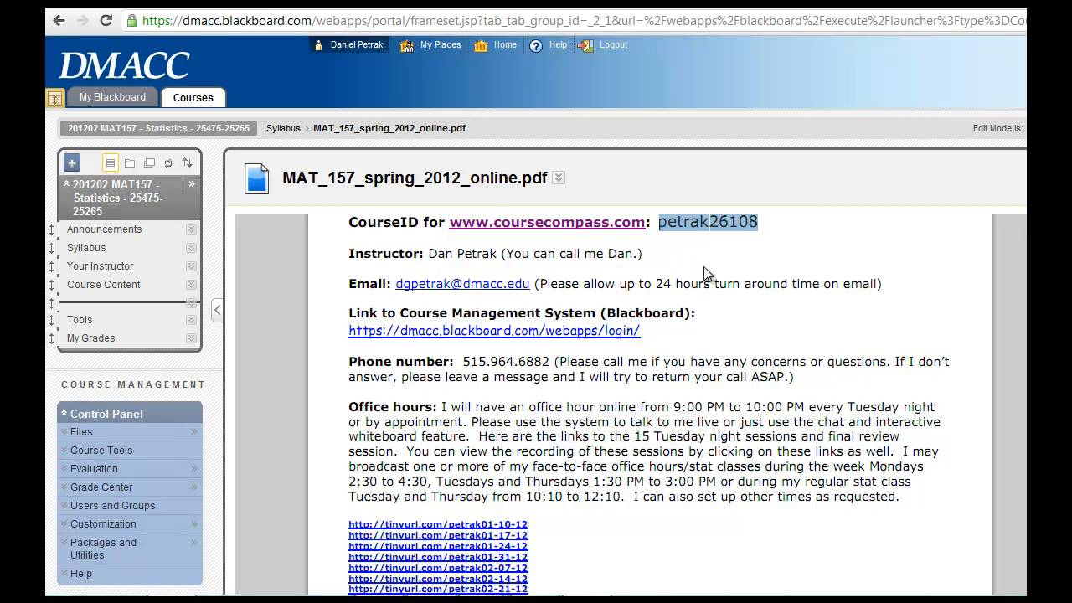
{"action": "mouse_move", "coordinate": [590, 233]}
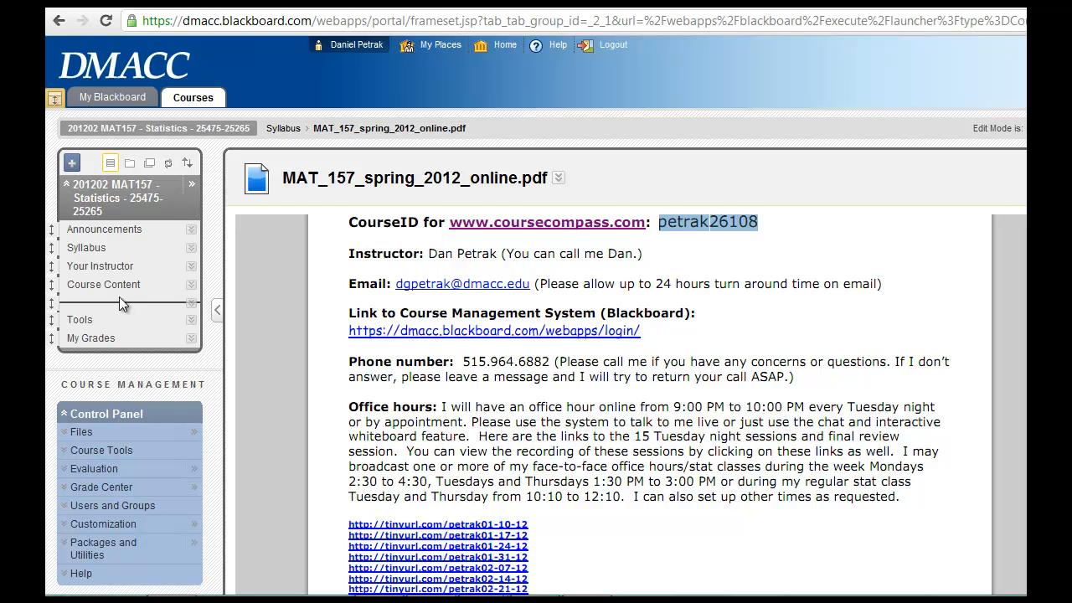
{"action": "mouse_move", "coordinate": [87, 251]}
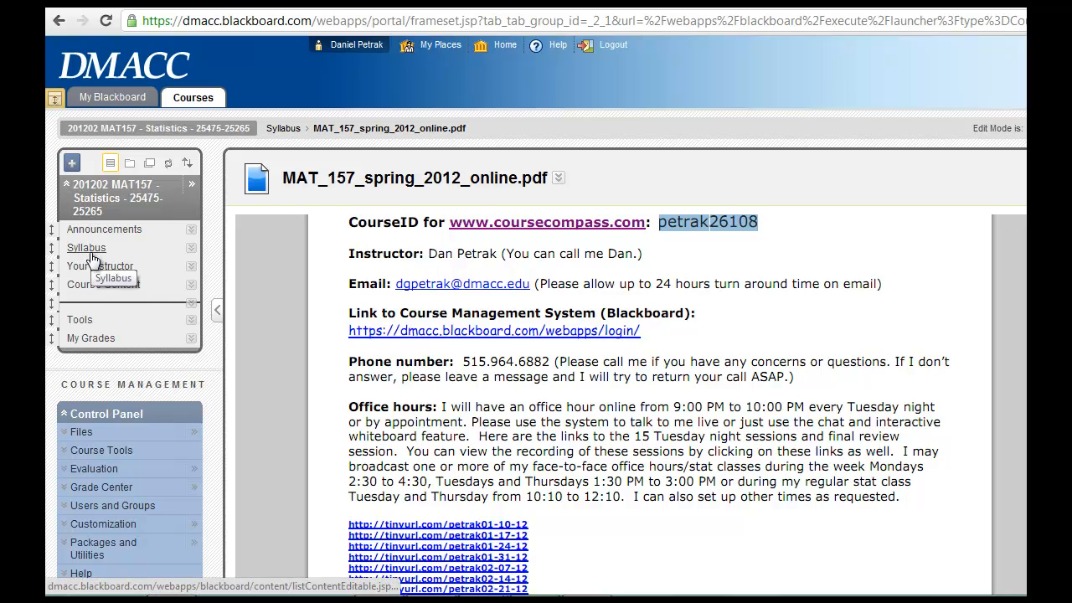
{"action": "left_click", "coordinate": [101, 265]}
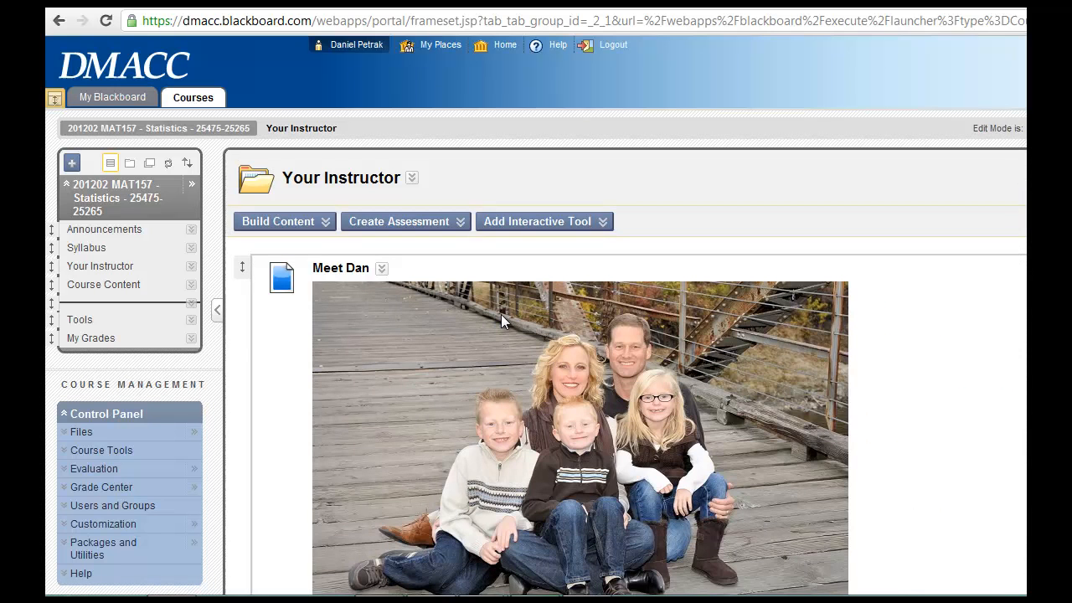
{"action": "mouse_move", "coordinate": [101, 265]}
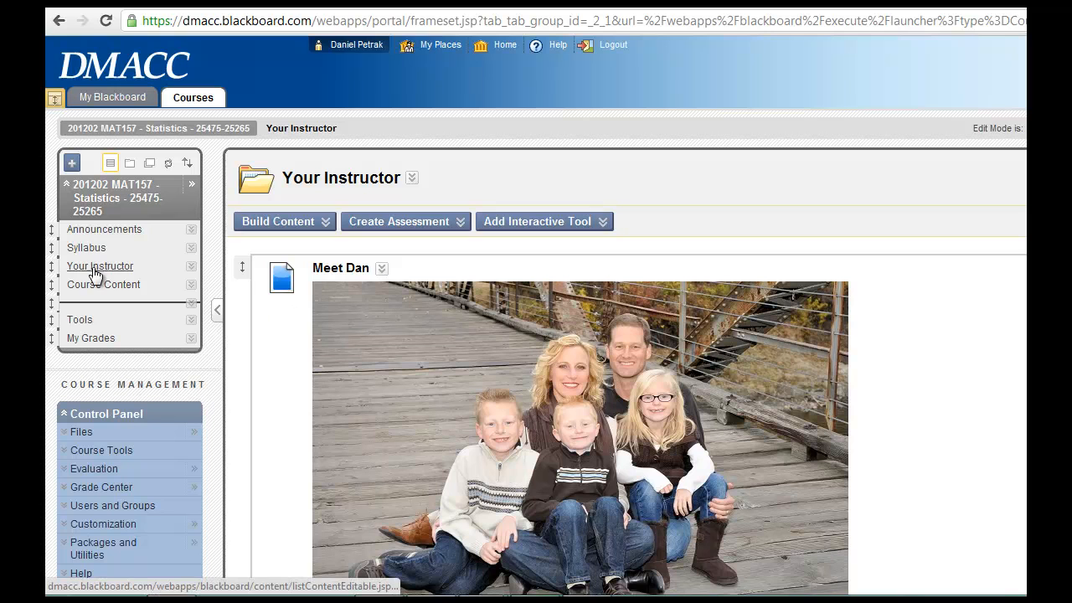
{"action": "mouse_move", "coordinate": [104, 286]}
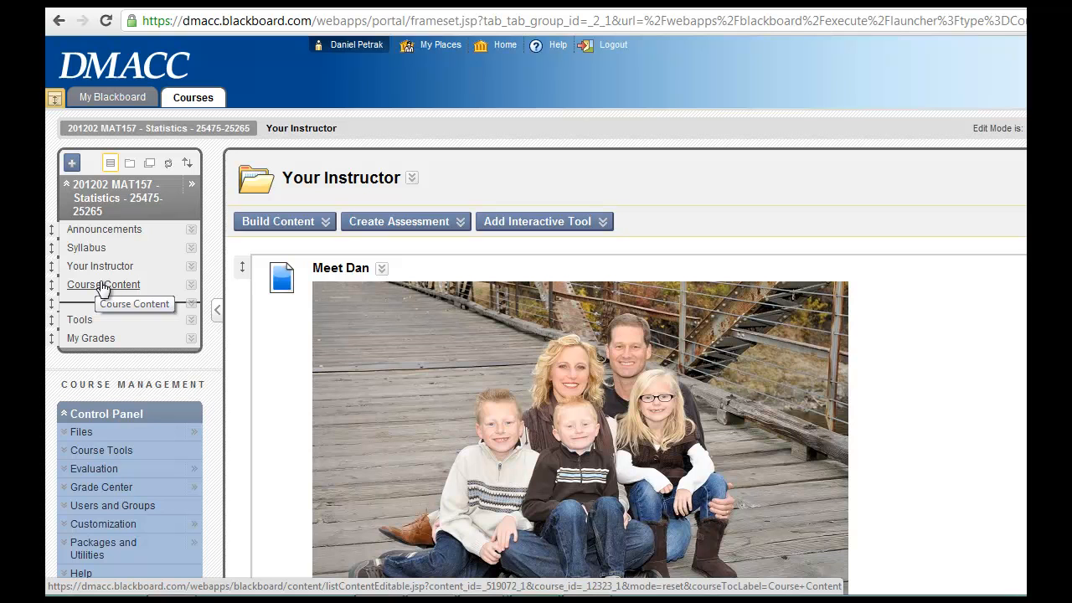
- From Course Content, go into the Chapters 1 to 3 folder with its notes and tests
{"action": "left_click", "coordinate": [104, 285]}
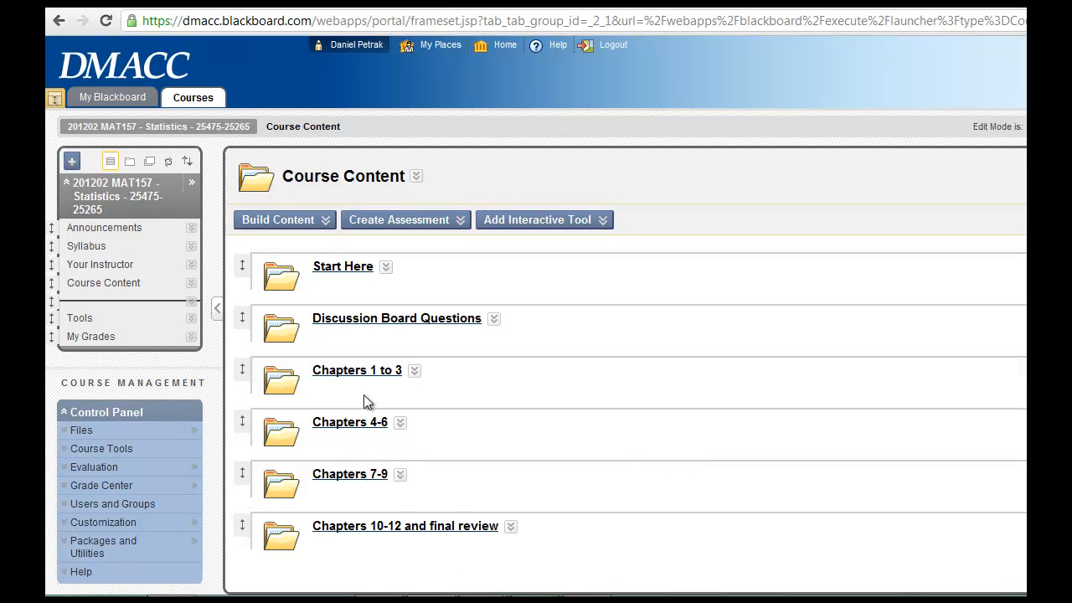
{"action": "mouse_move", "coordinate": [362, 431]}
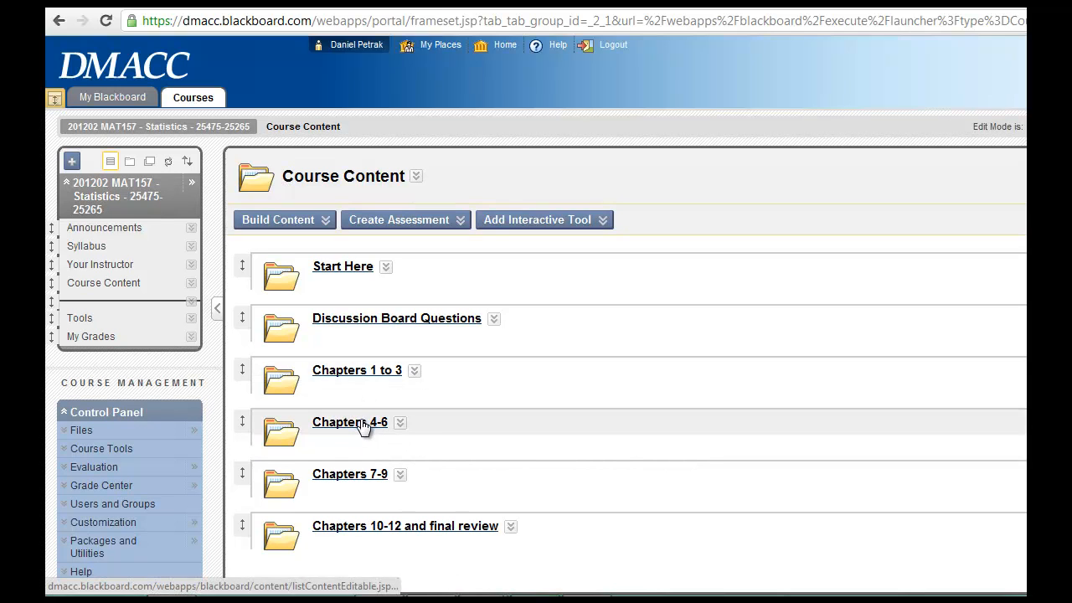
{"action": "mouse_move", "coordinate": [371, 477]}
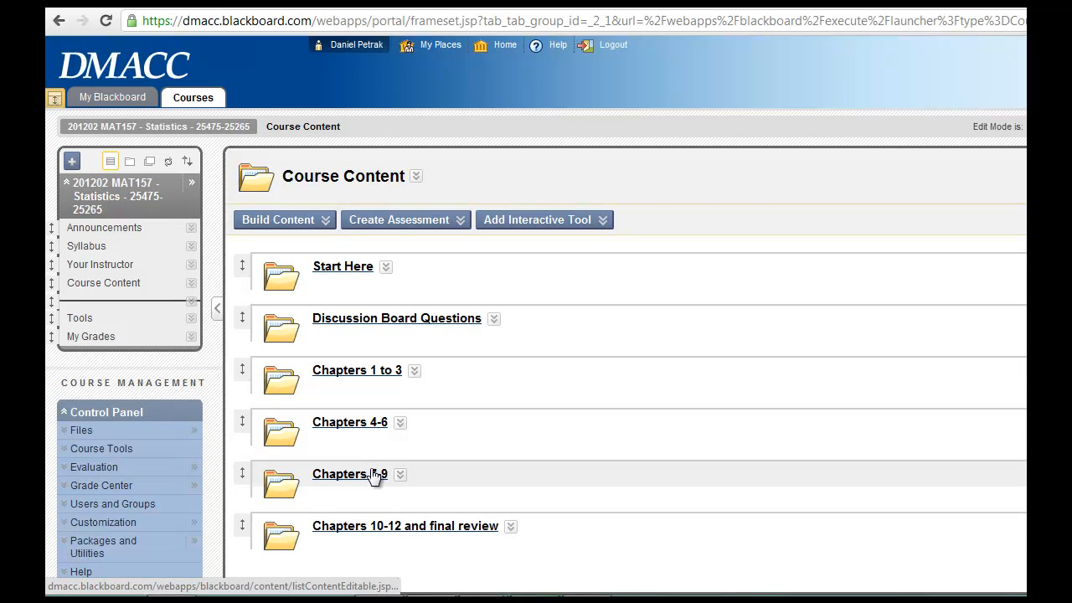
{"action": "mouse_move", "coordinate": [395, 536]}
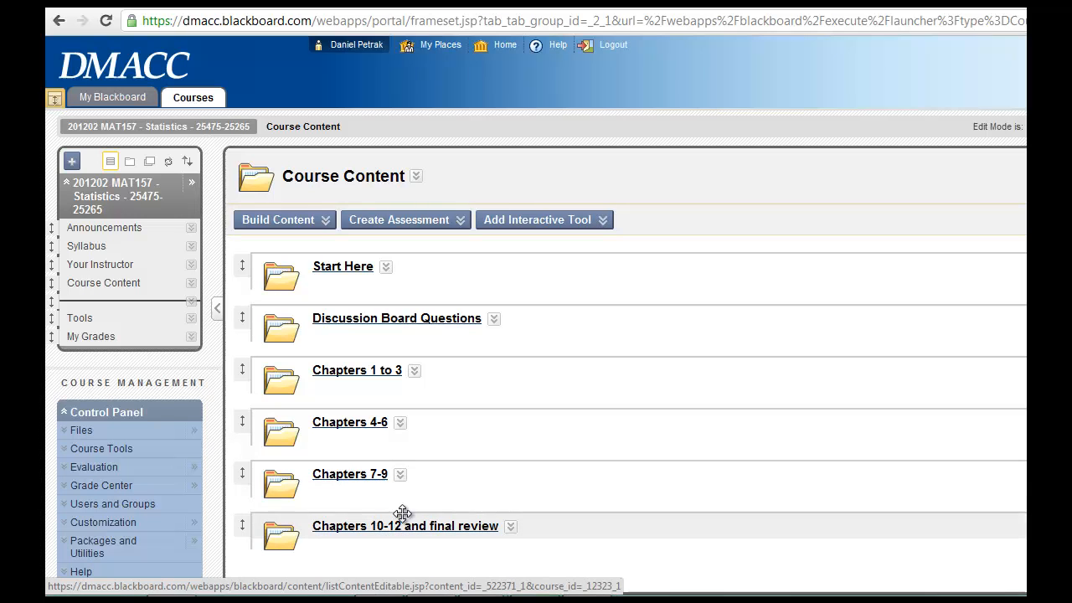
{"action": "left_click", "coordinate": [405, 526]}
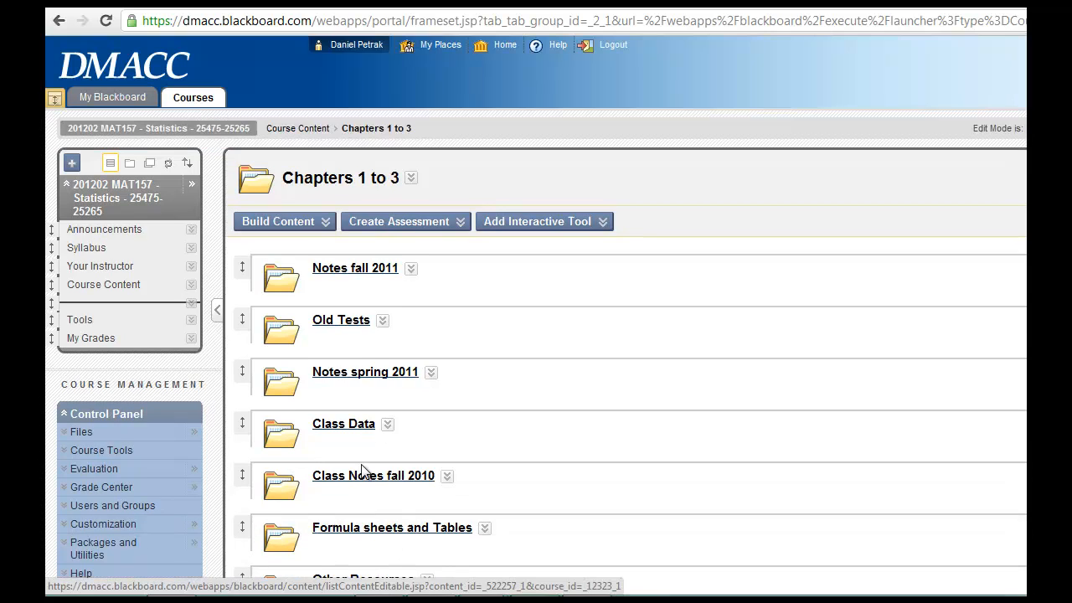
{"action": "mouse_move", "coordinate": [355, 327]}
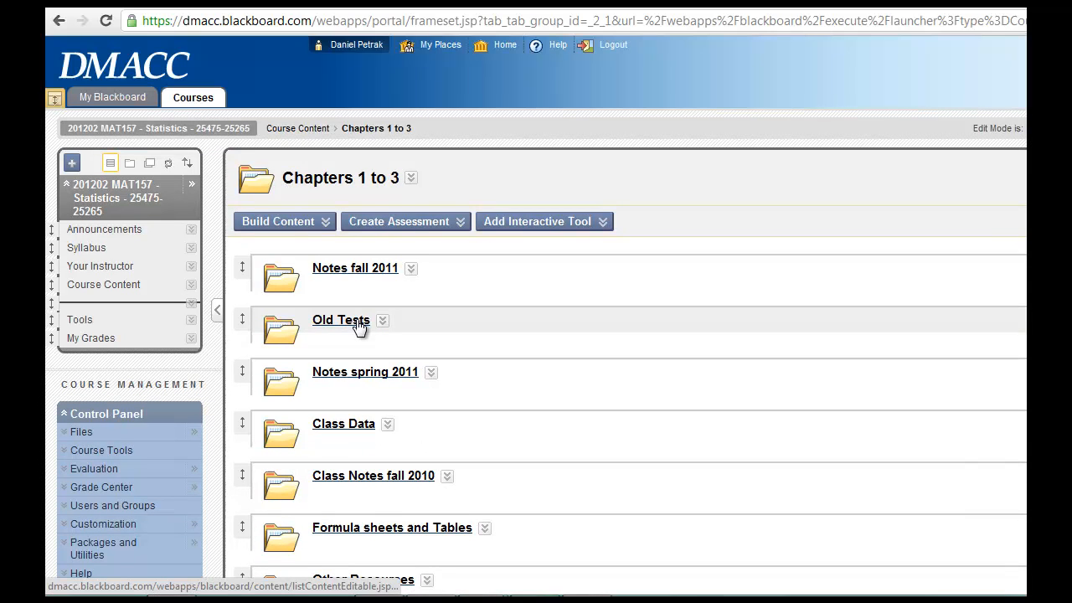
- Browse the Old Tests folder's chapter 1–3 test PDFs, solutions and Test Scores folder
{"action": "left_click", "coordinate": [340, 320]}
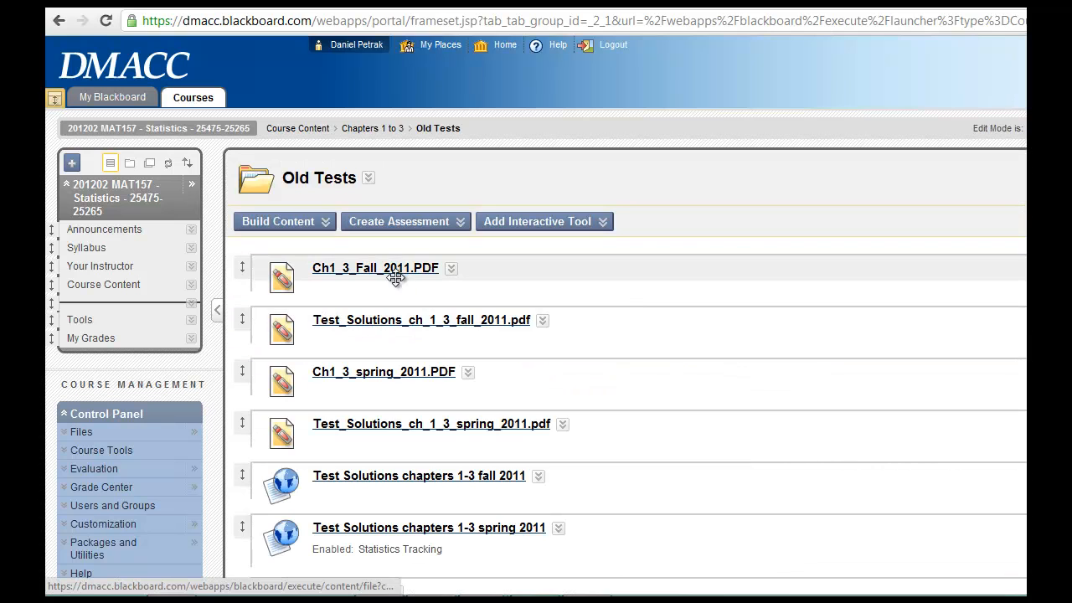
{"action": "scroll", "scroll_direction": "down", "scroll_amount": 3}
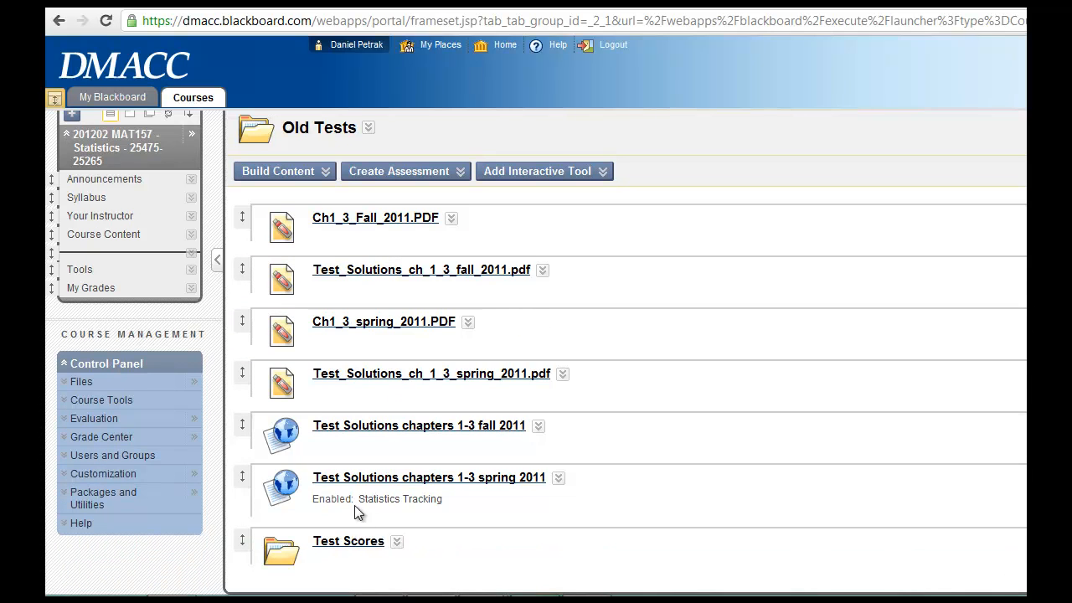
{"action": "mouse_move", "coordinate": [402, 459]}
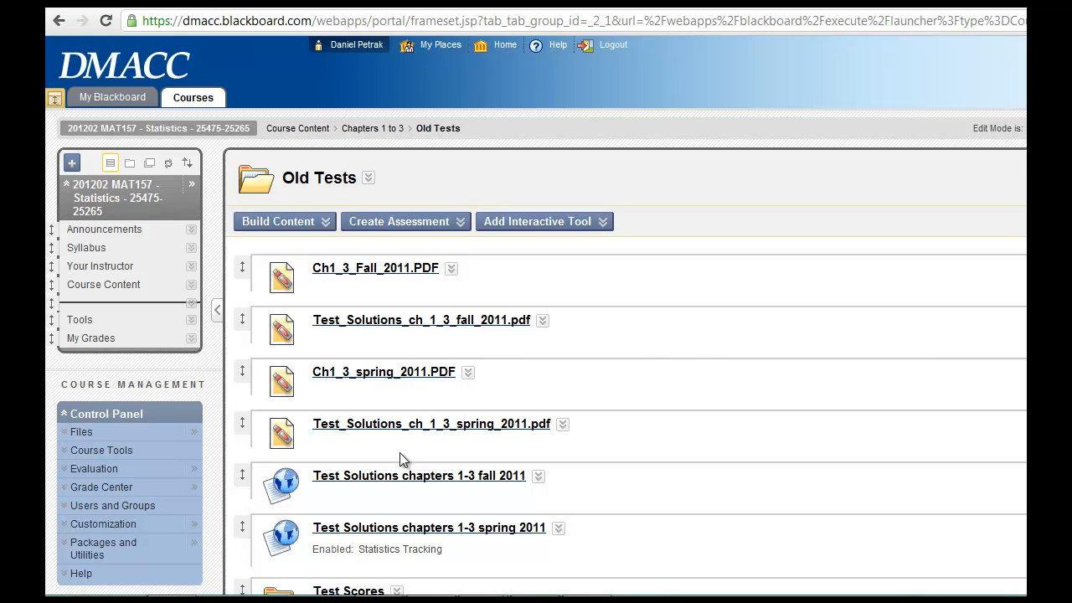
- Go back to Your Instructor to see the contact email and phone number
{"action": "left_click", "coordinate": [101, 265]}
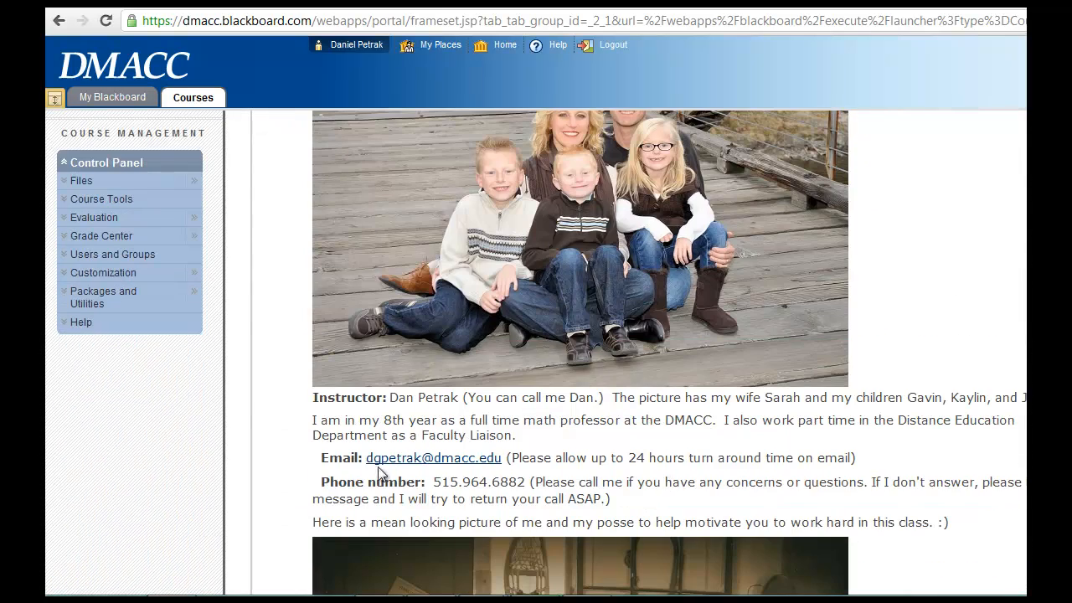
{"action": "mouse_move", "coordinate": [496, 466]}
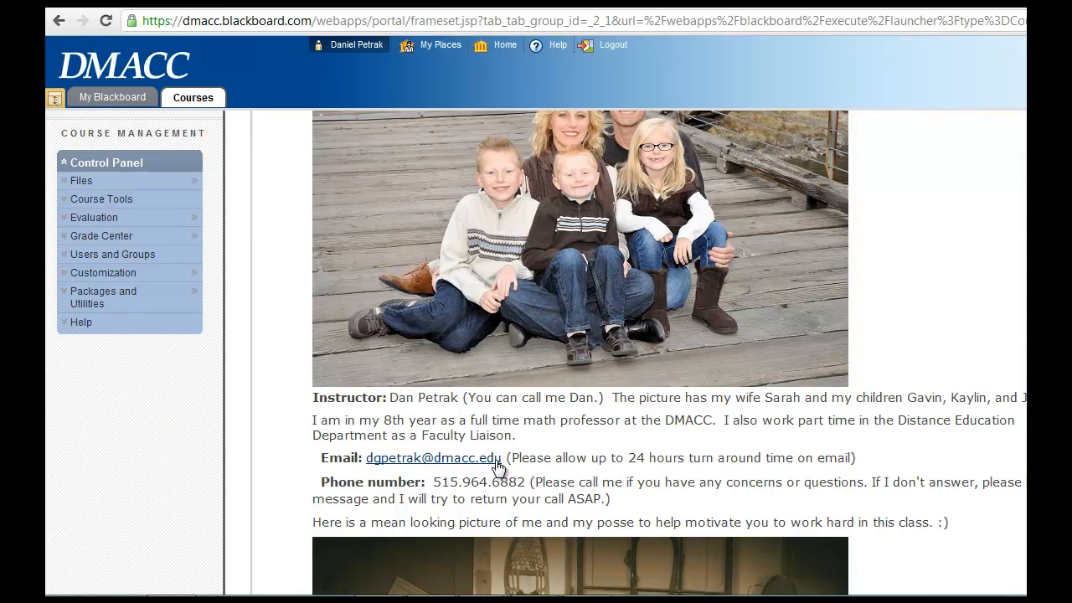
{"action": "mouse_move", "coordinate": [483, 496]}
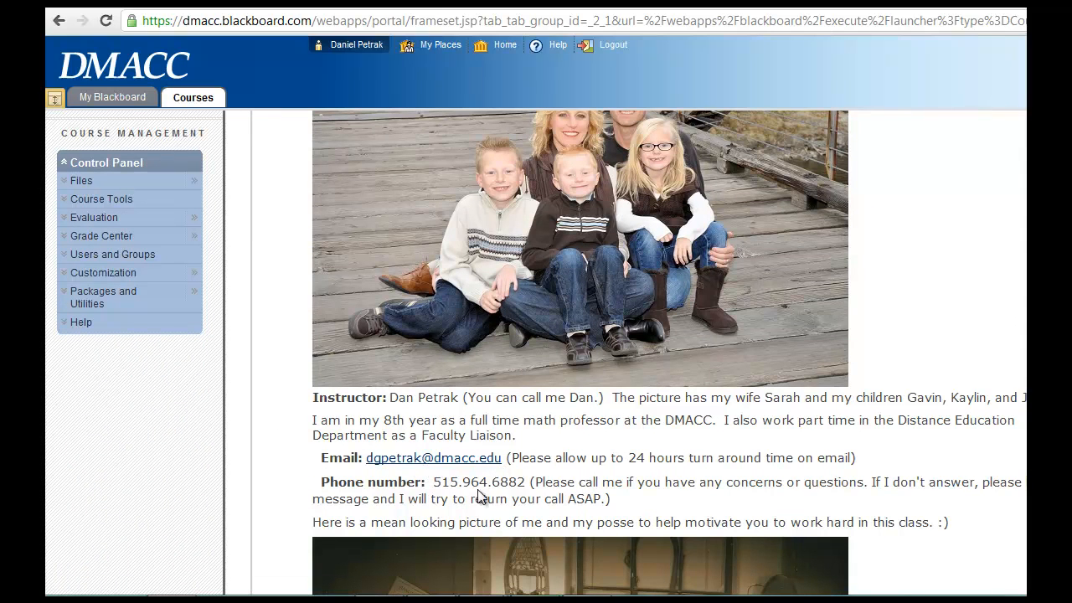
{"action": "mouse_move", "coordinate": [482, 489]}
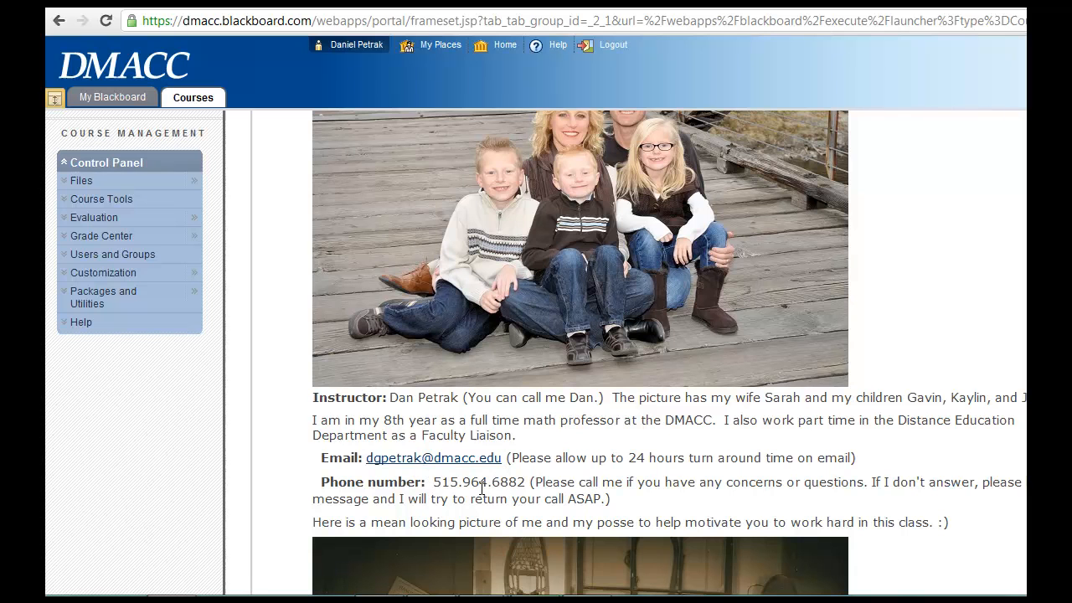